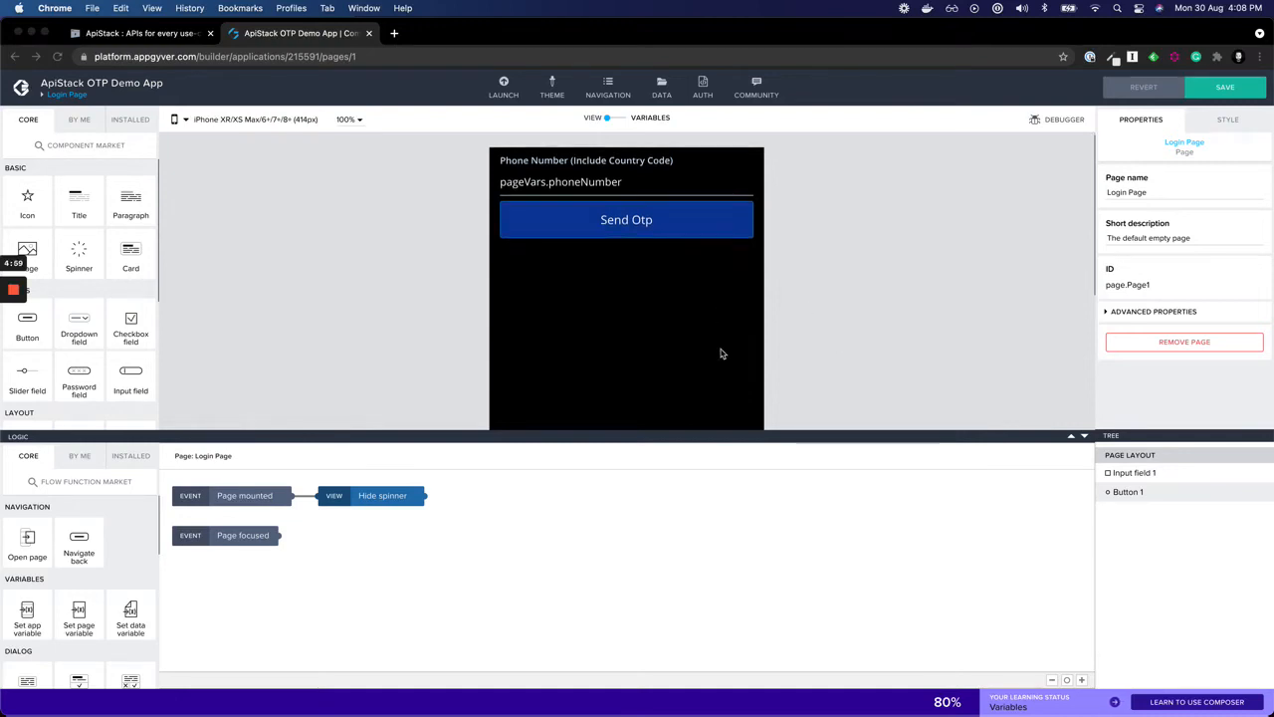
mouse_move(836, 308)
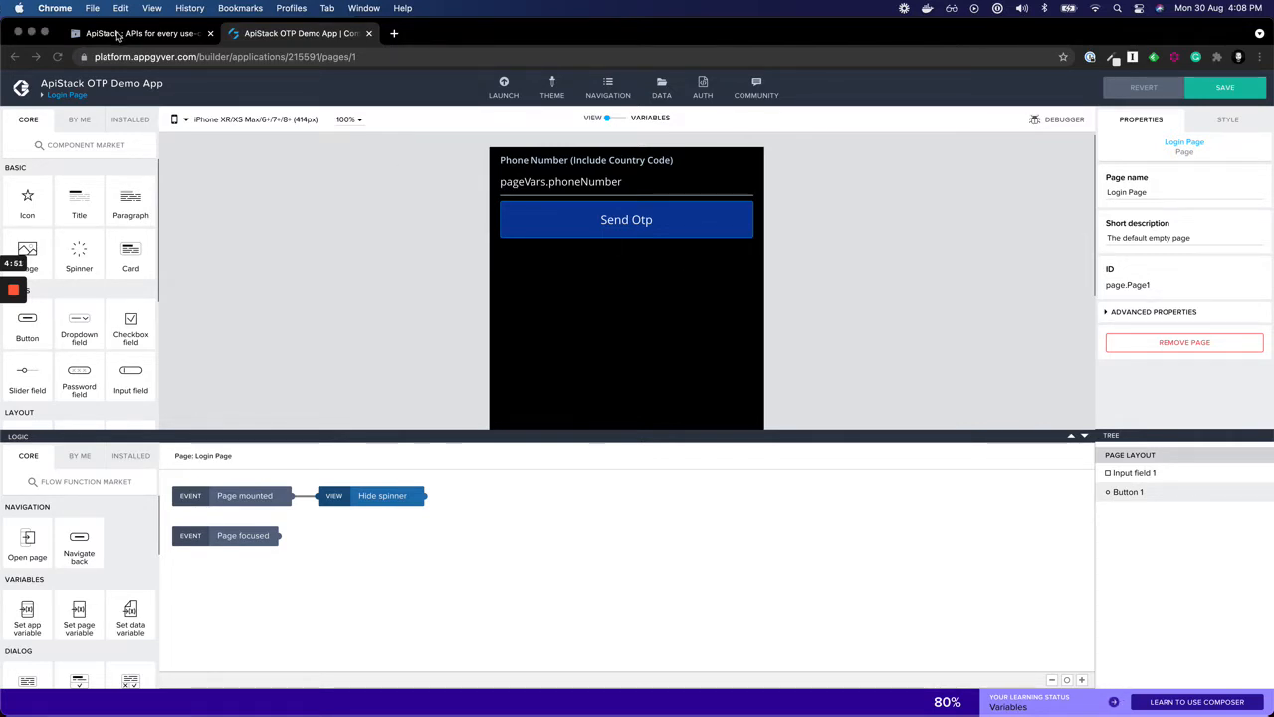
Review ApiStack's phone number verification stack and its no-code platform integration guide.
click(140, 31)
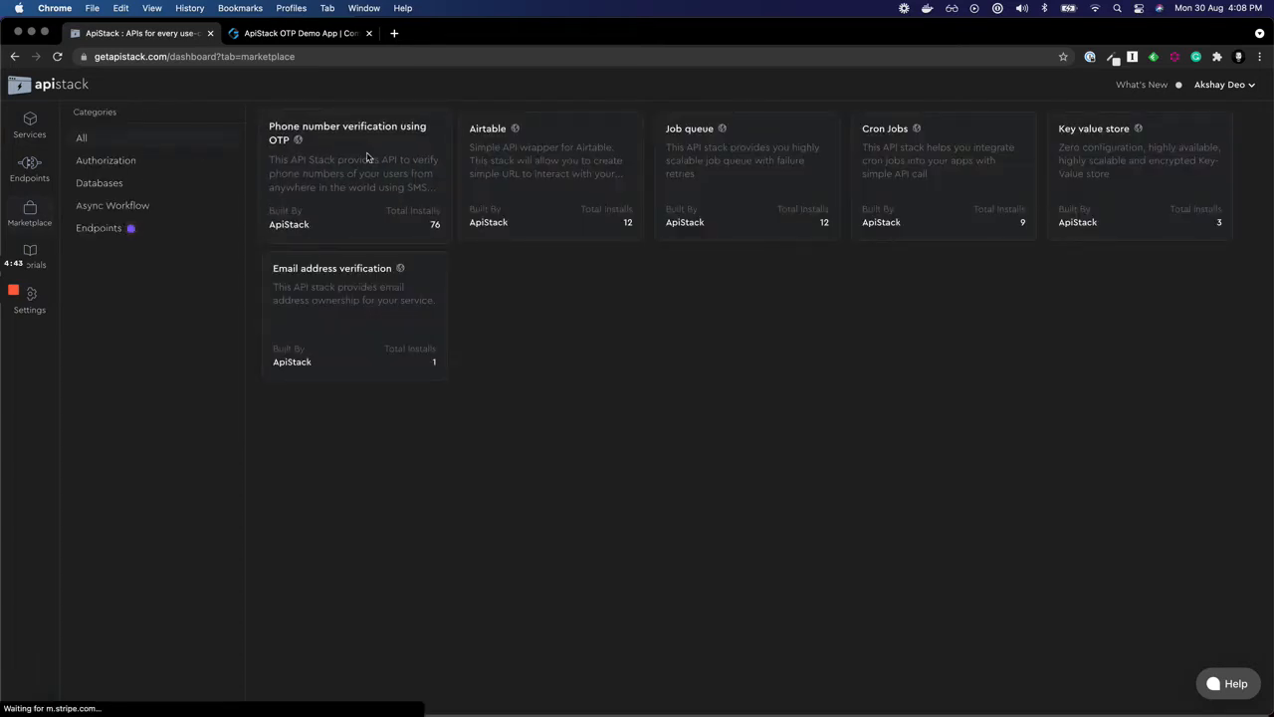
click(346, 131)
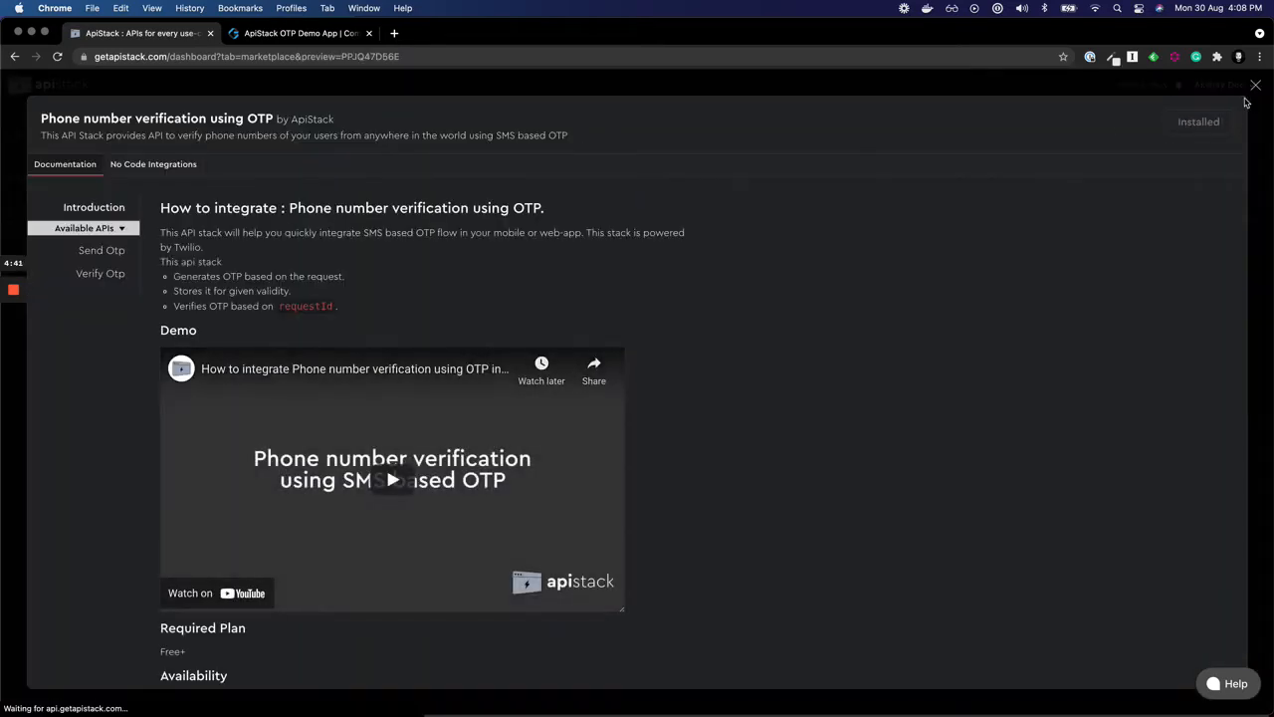
click(1254, 86)
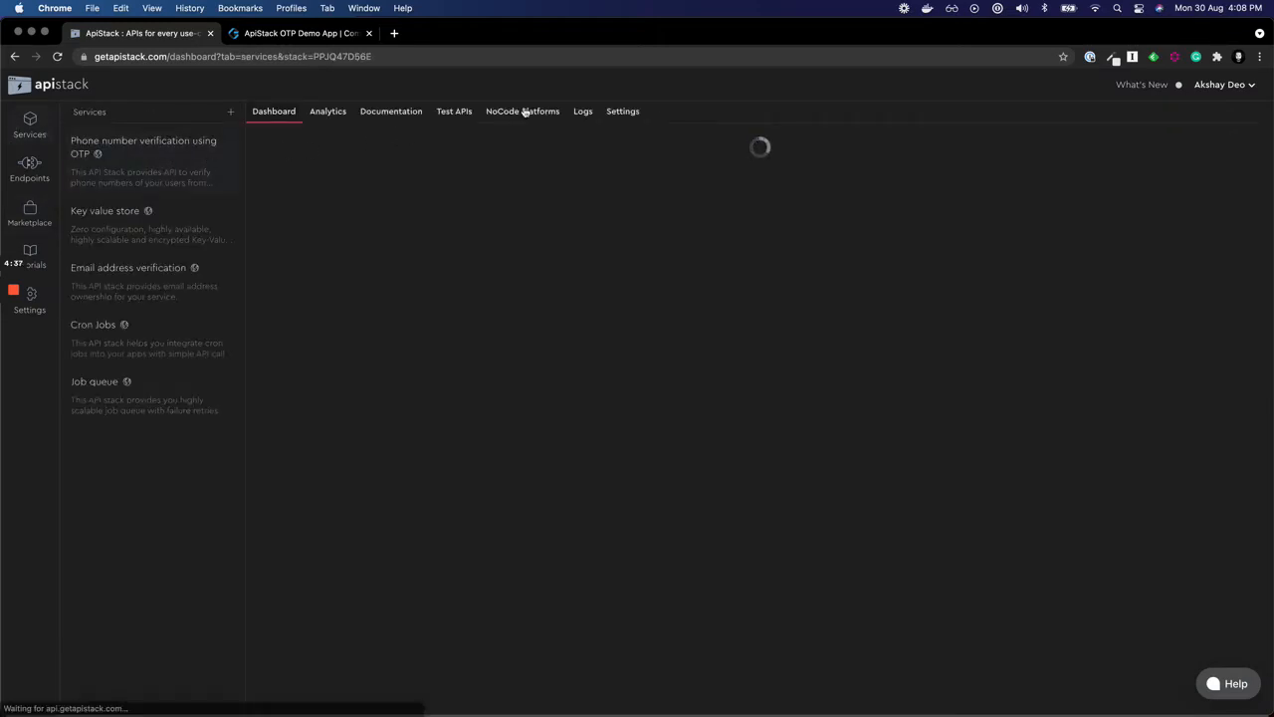
click(522, 111)
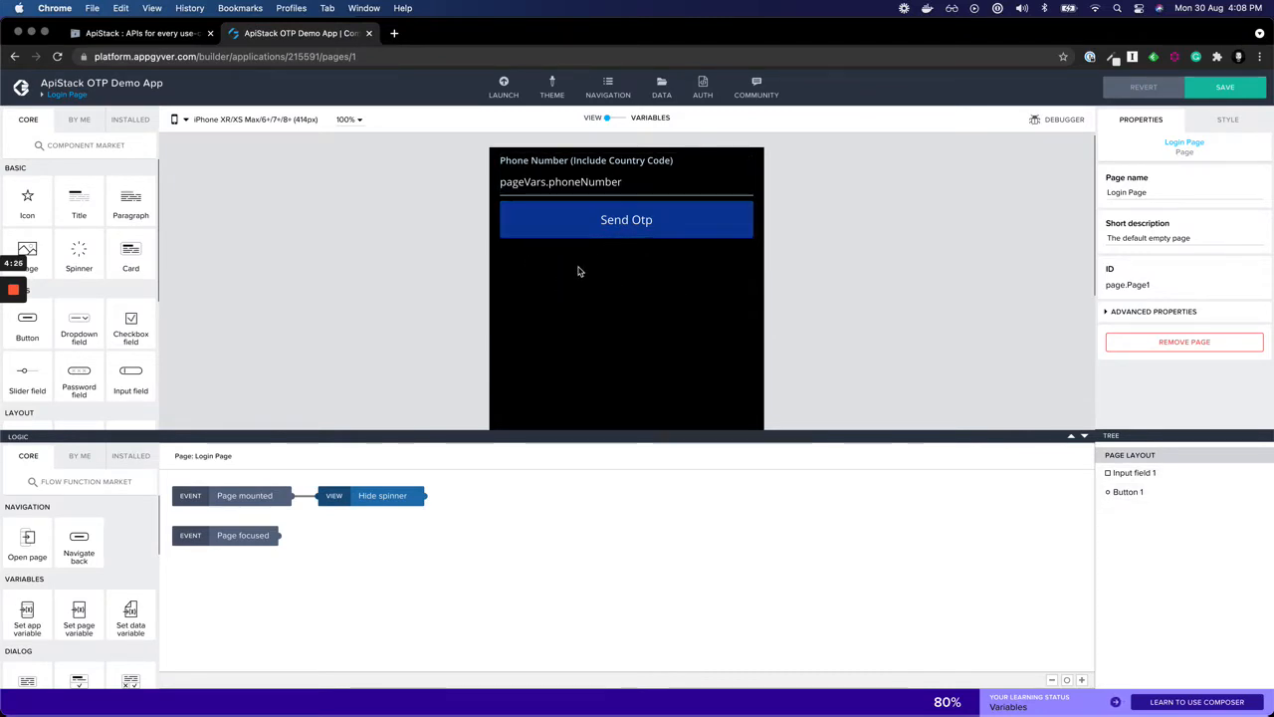
Confirm the phone input is bound to the login page's phoneNumber page variable.
click(627, 181)
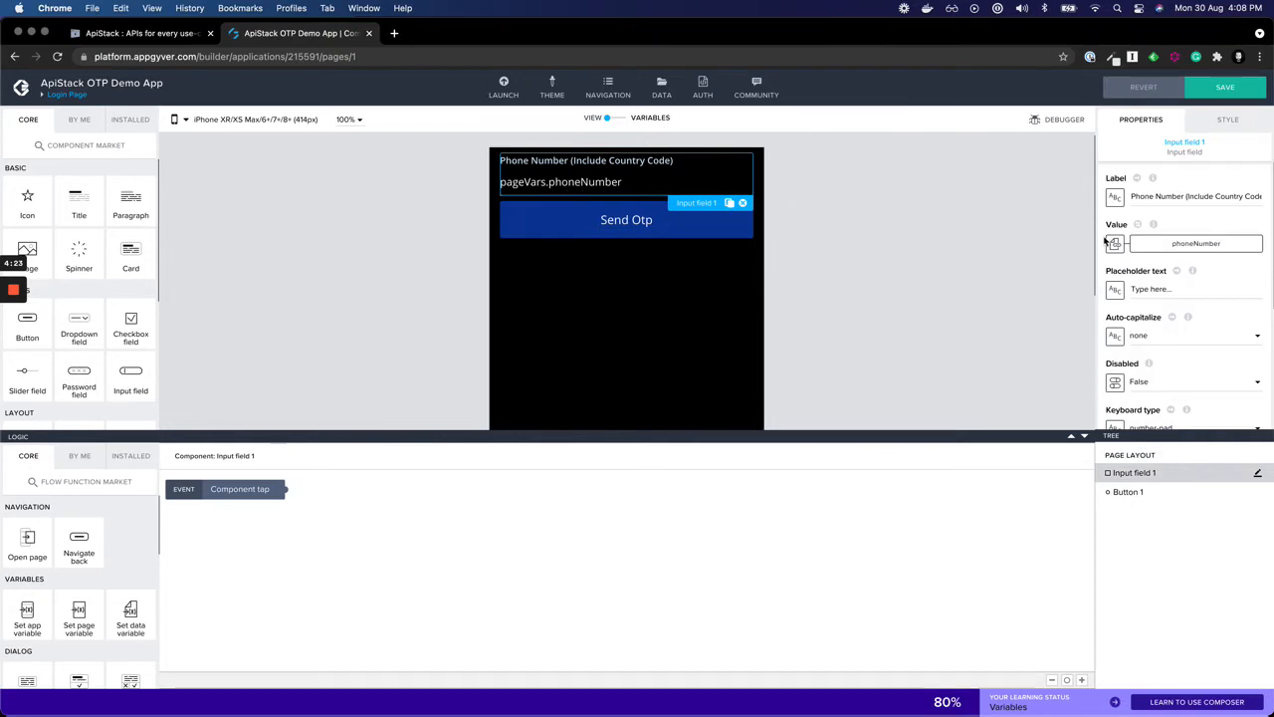
click(1114, 243)
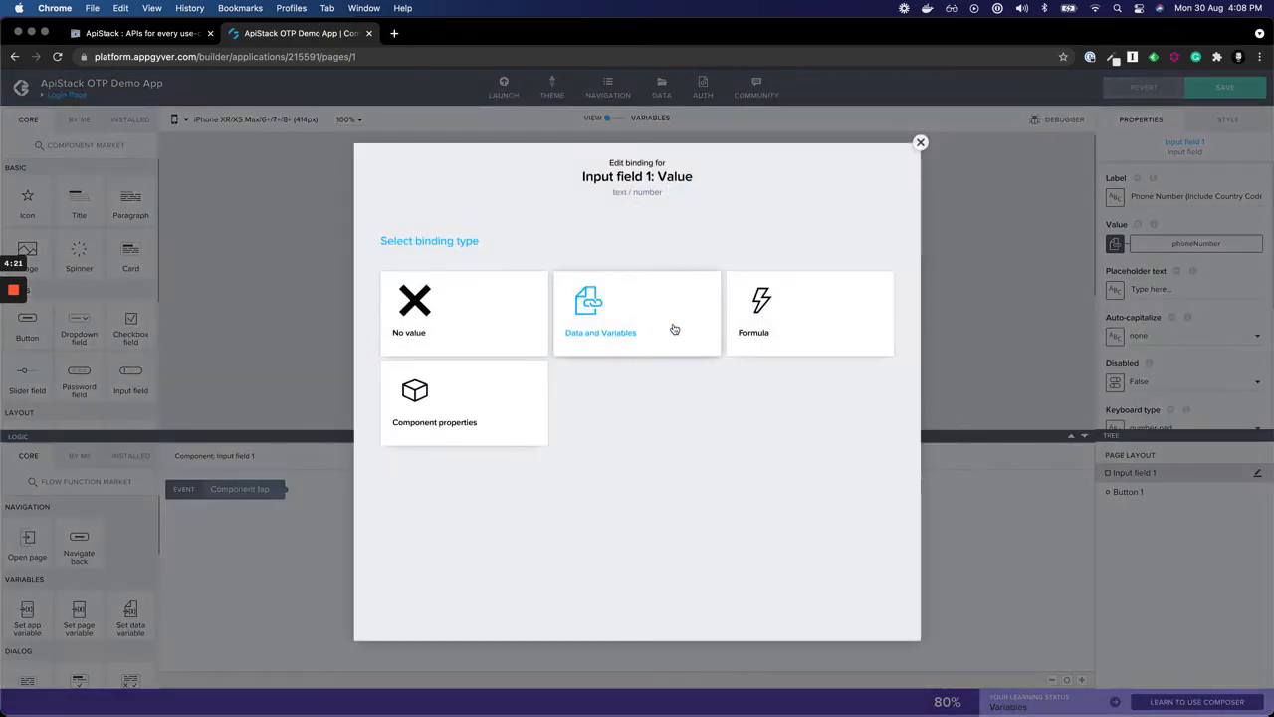
click(601, 313)
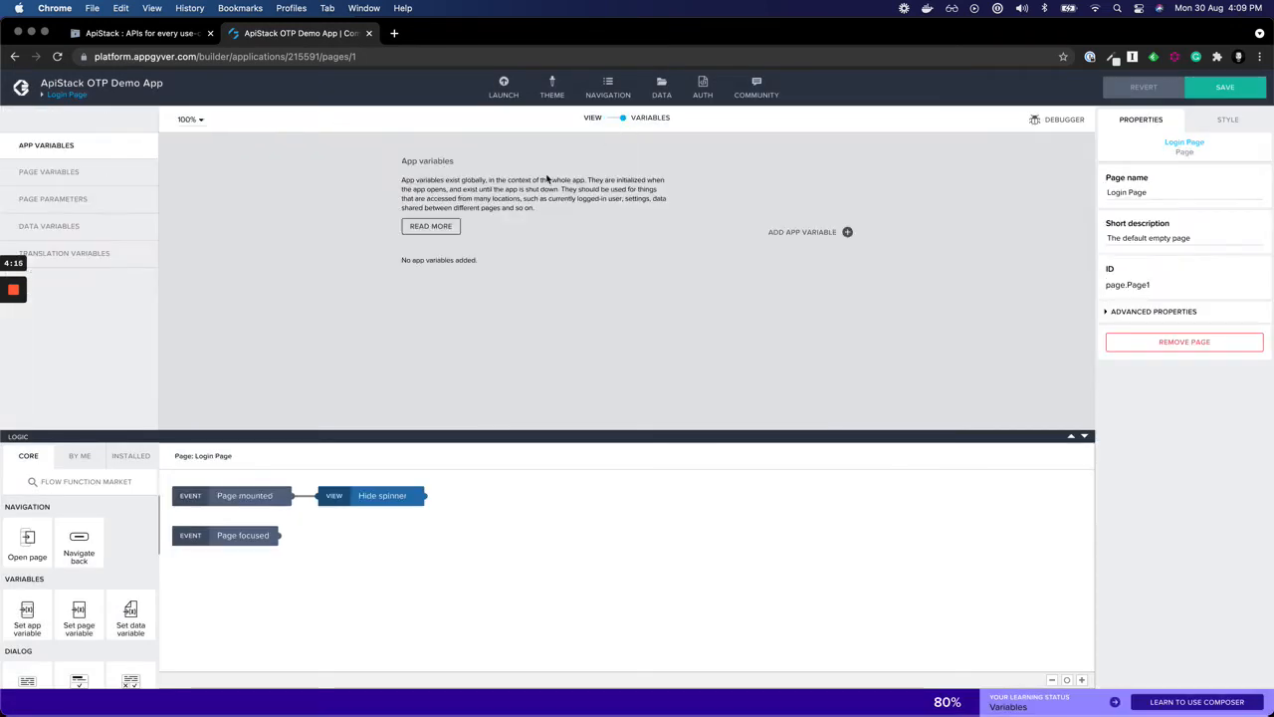
click(48, 171)
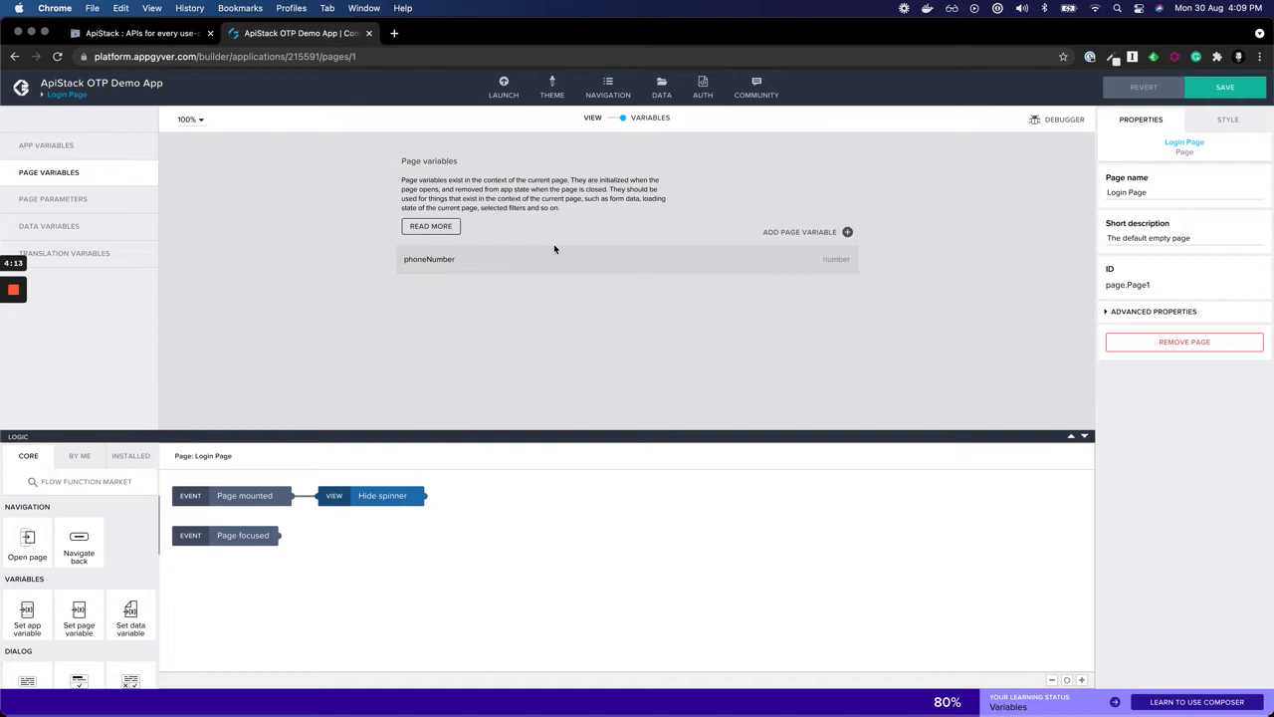
click(593, 118)
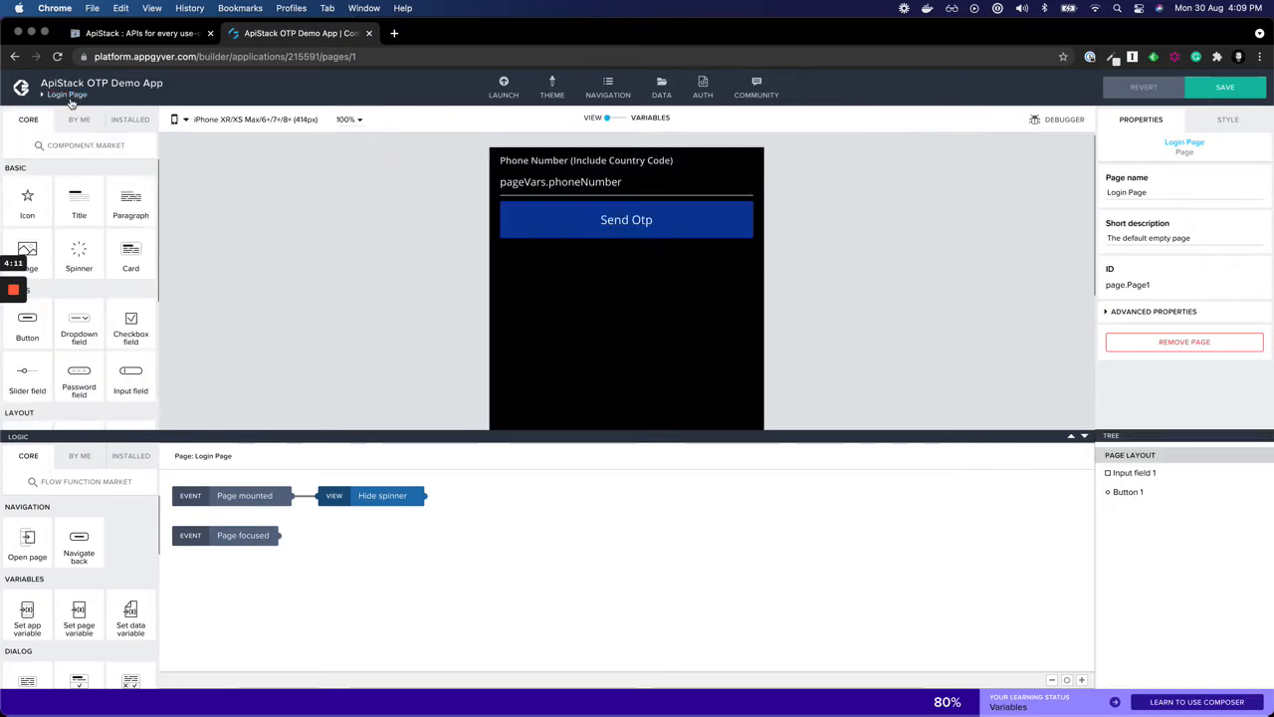
Confirm the Verify Otp page has a requestId page parameter and an otp page variable.
click(68, 96)
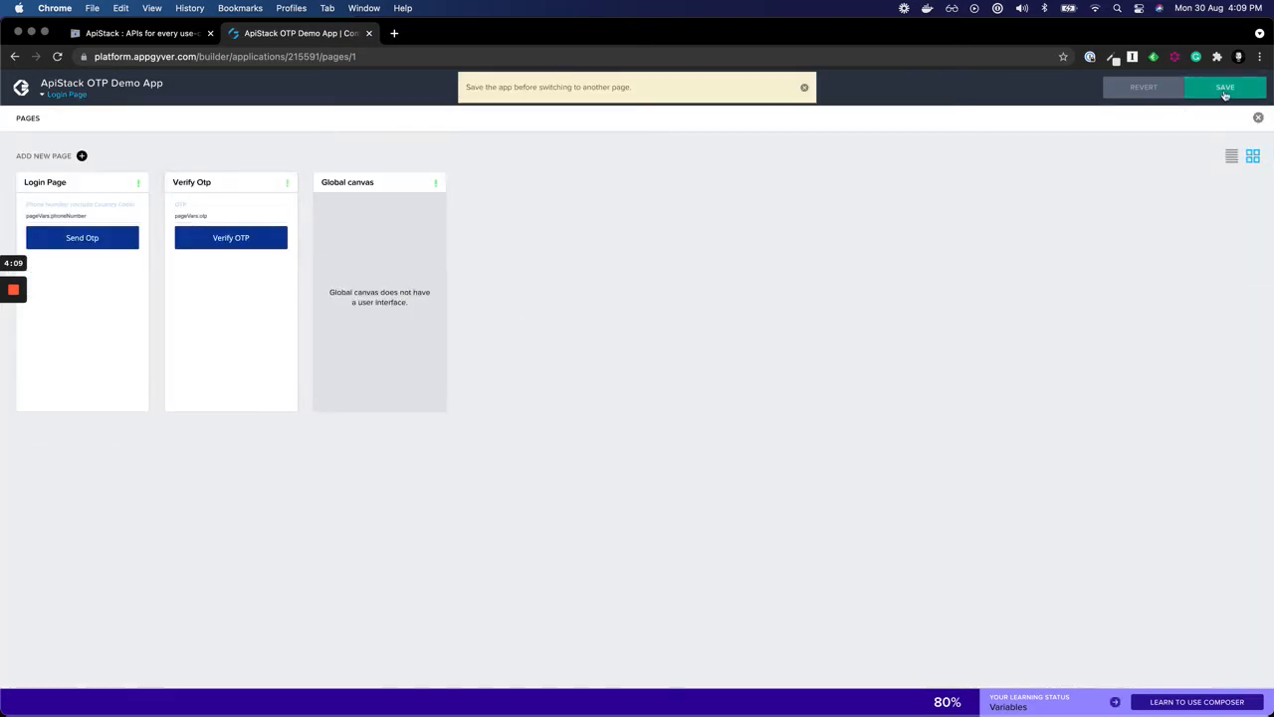
click(1226, 88)
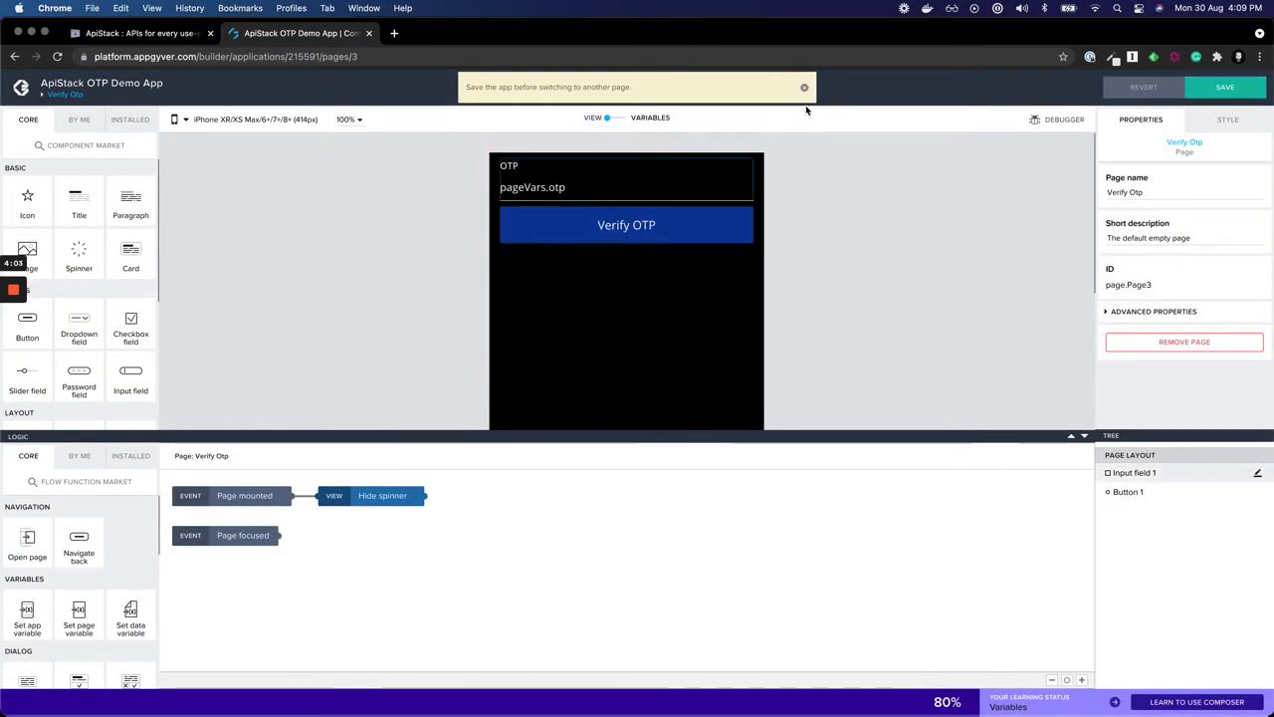
click(804, 88)
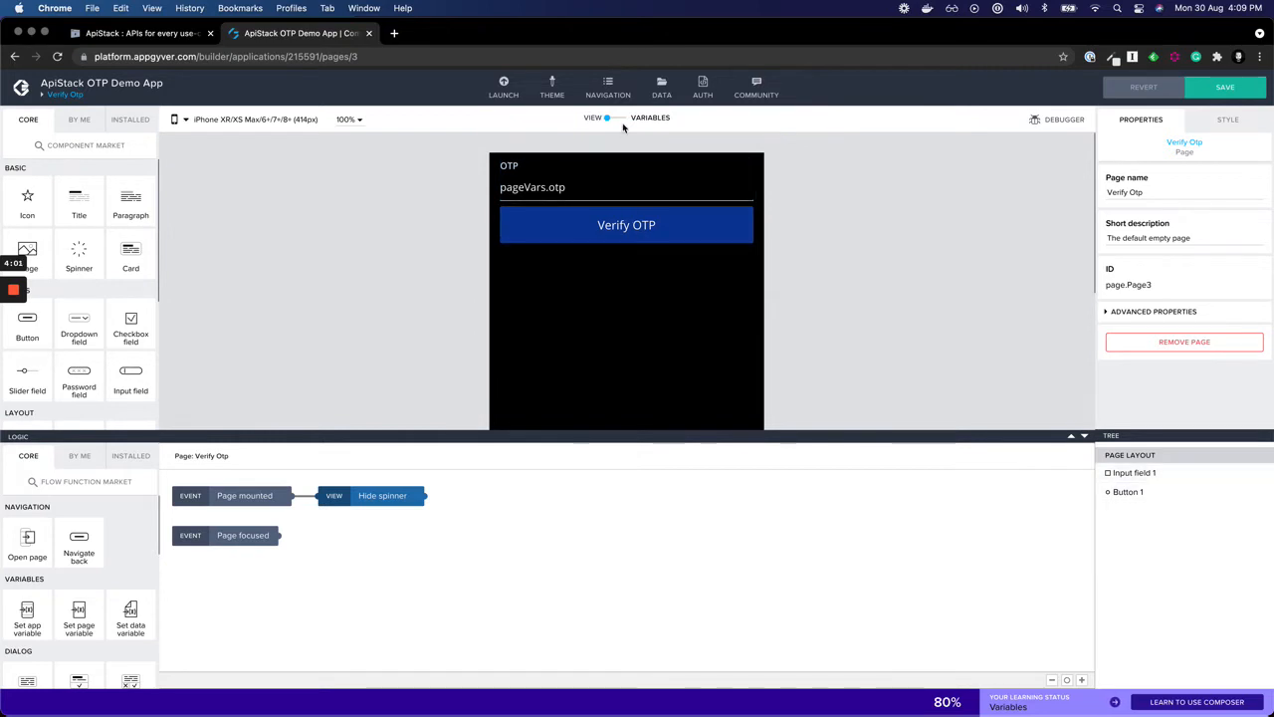
click(649, 117)
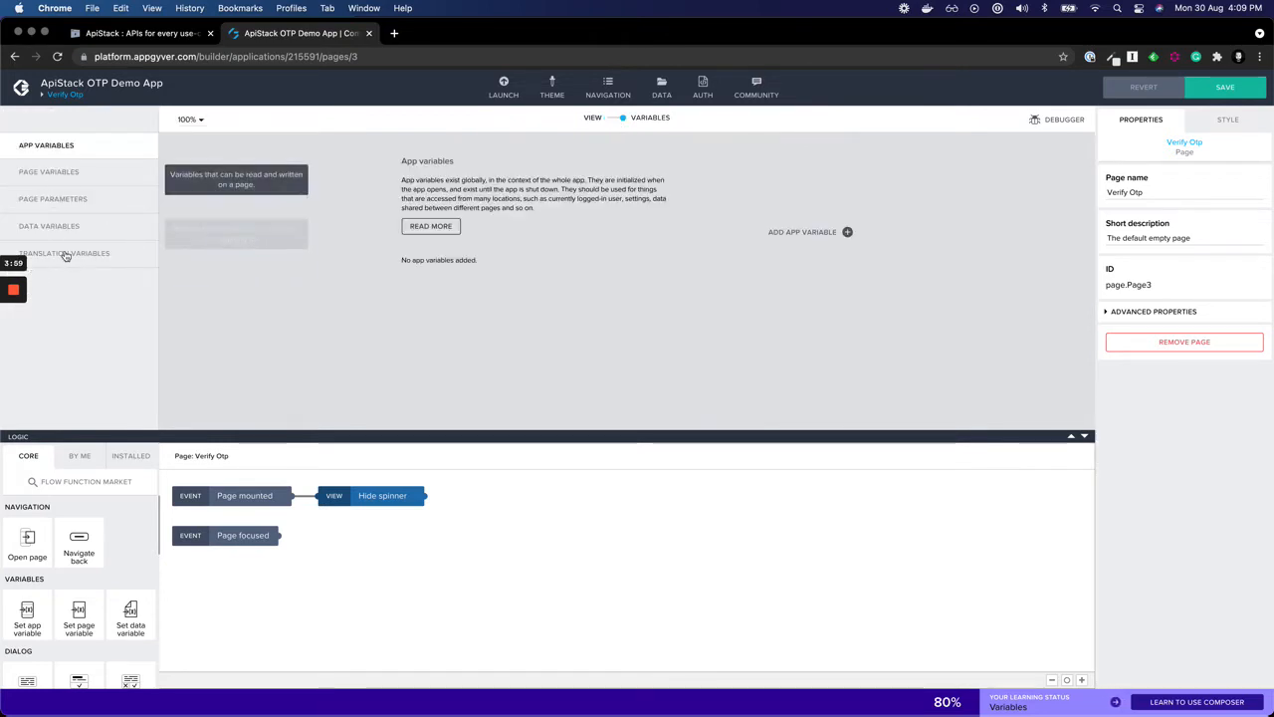
click(52, 199)
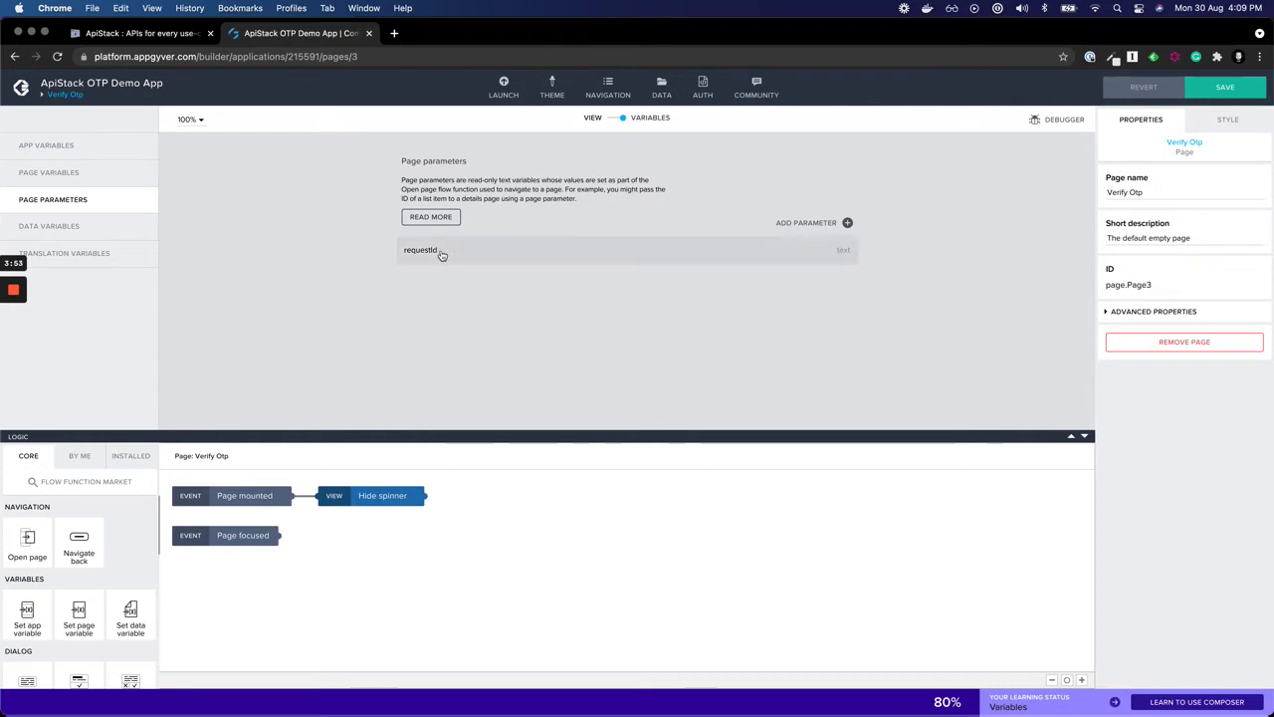
click(48, 171)
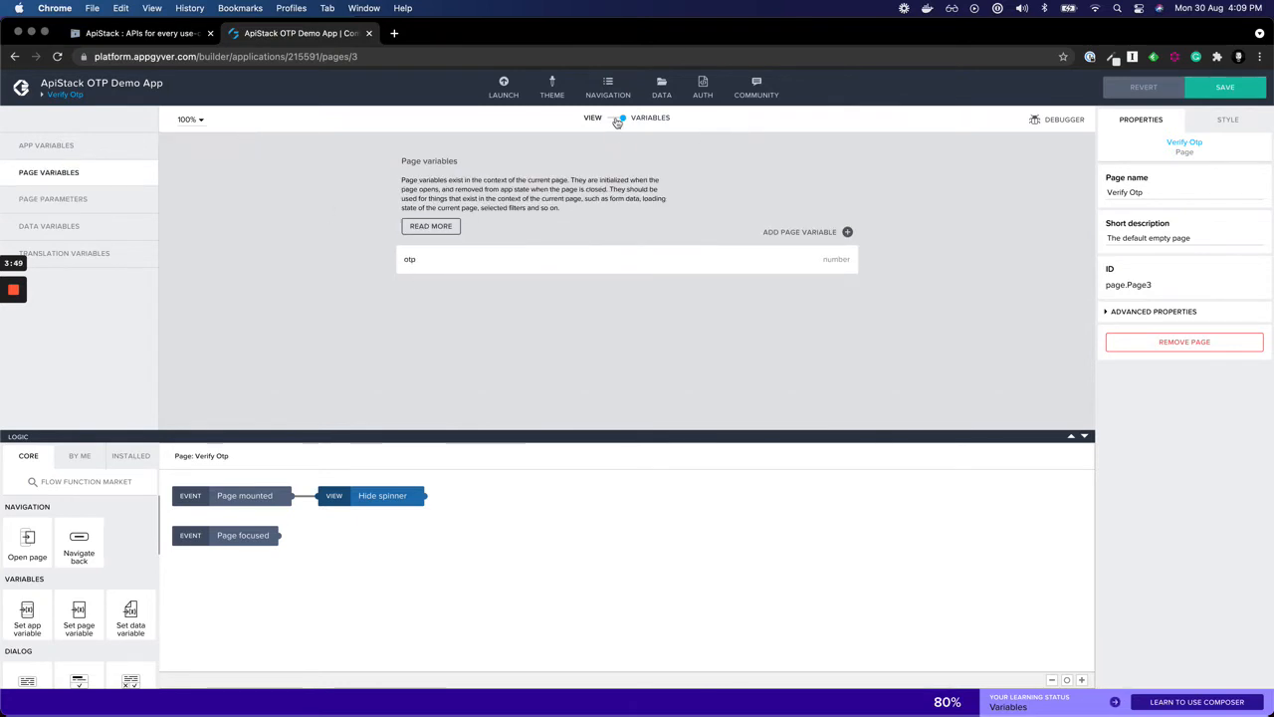
click(593, 118)
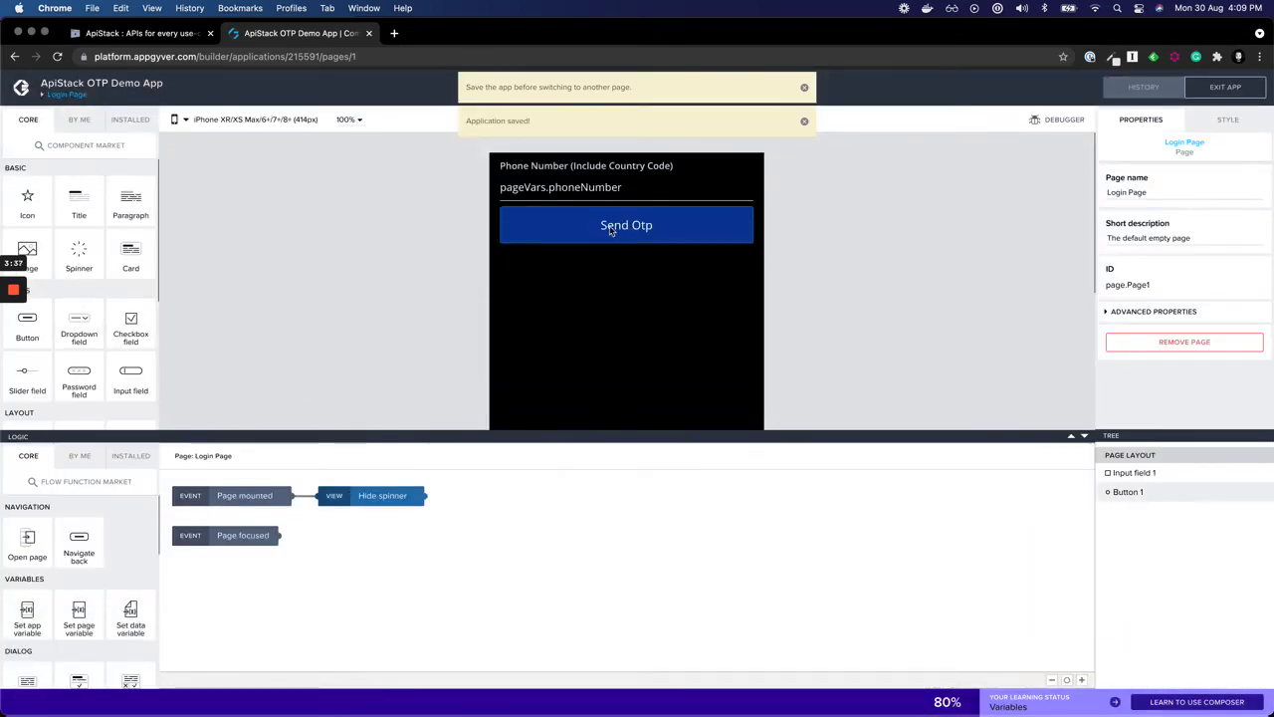
Chain the Send Otp button's tap event into Show spinner followed by a Send OTP JavaScript node.
click(625, 223)
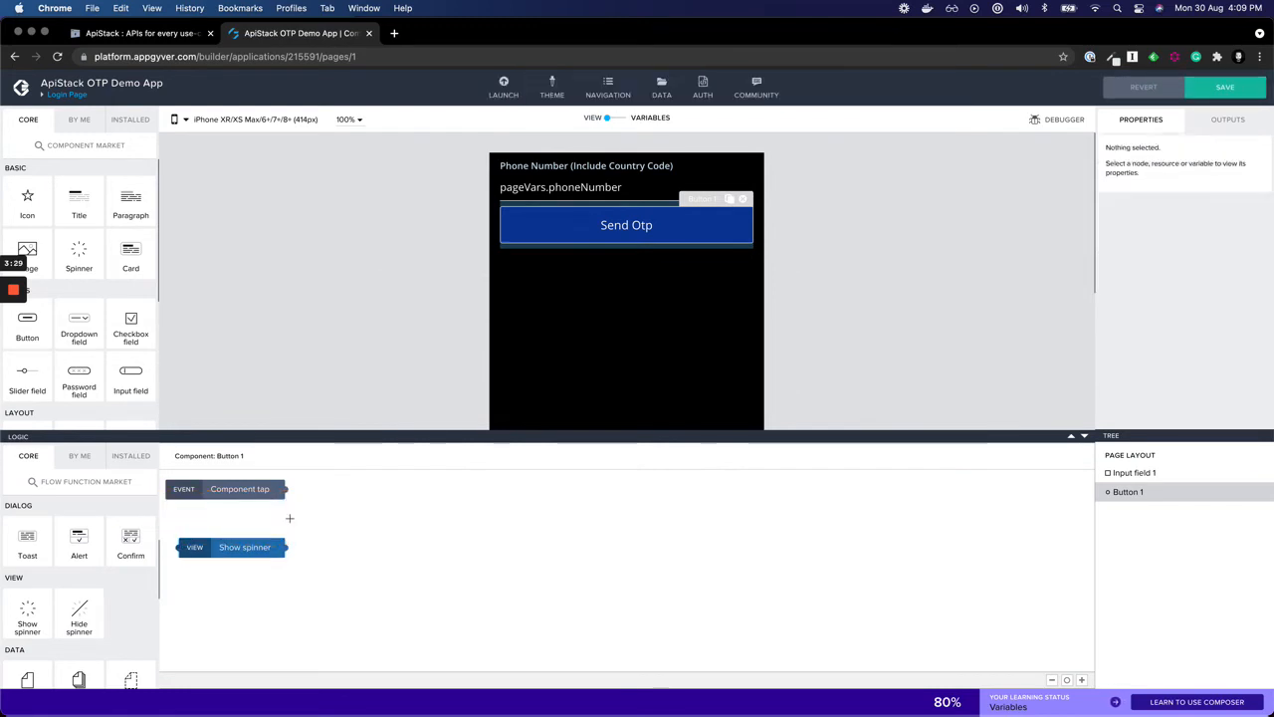
drag(288, 488, 183, 546)
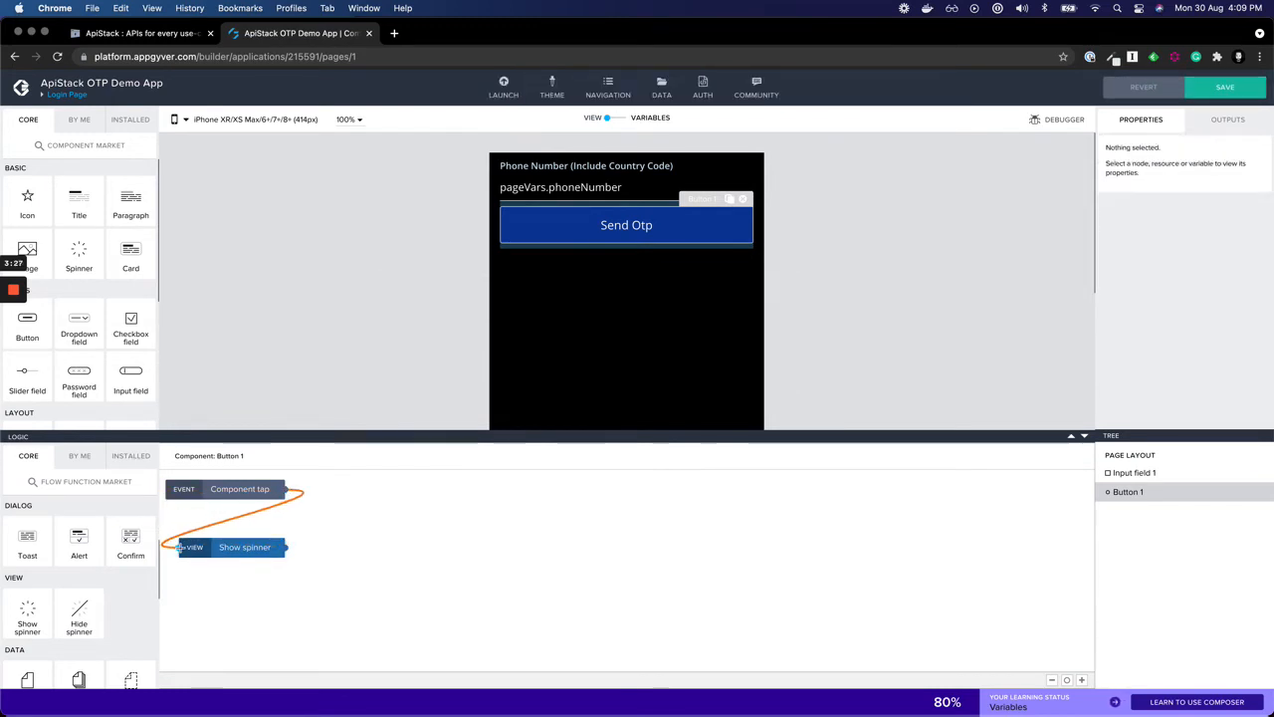
scroll(down, 3)
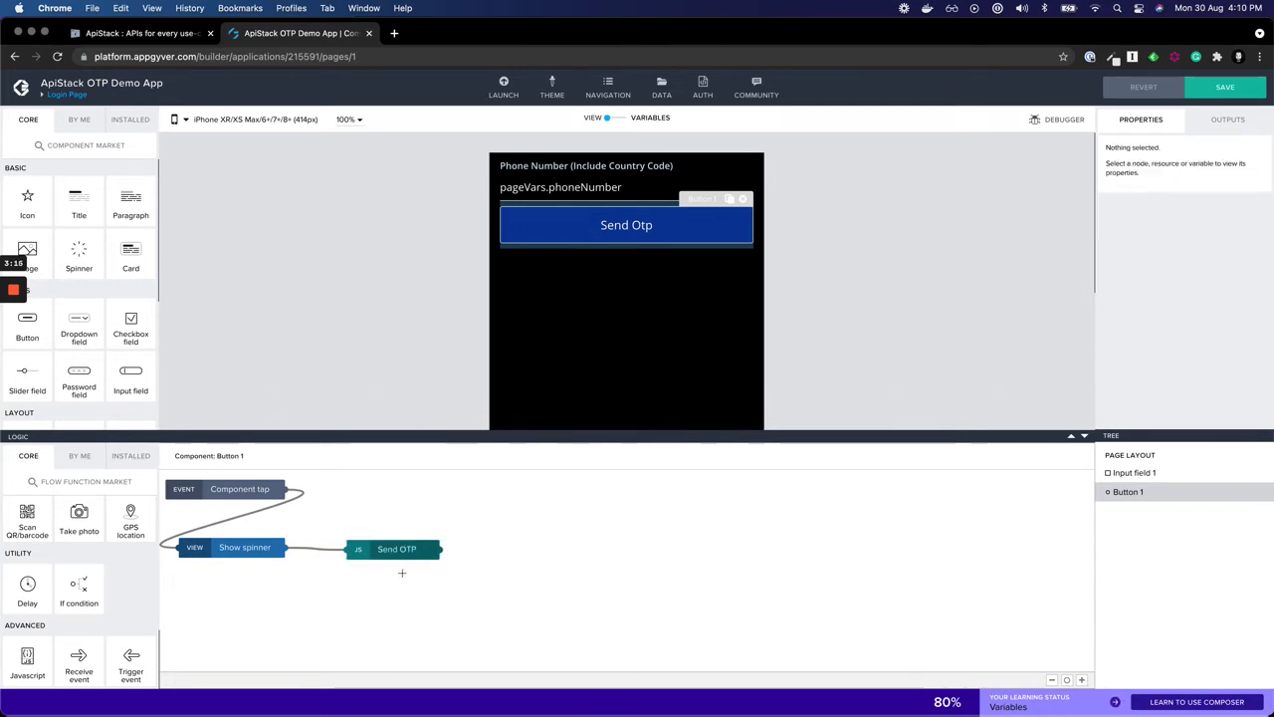
Bind the Send OTP node's input1 to the phoneNumber page variable and save.
double_click(396, 550)
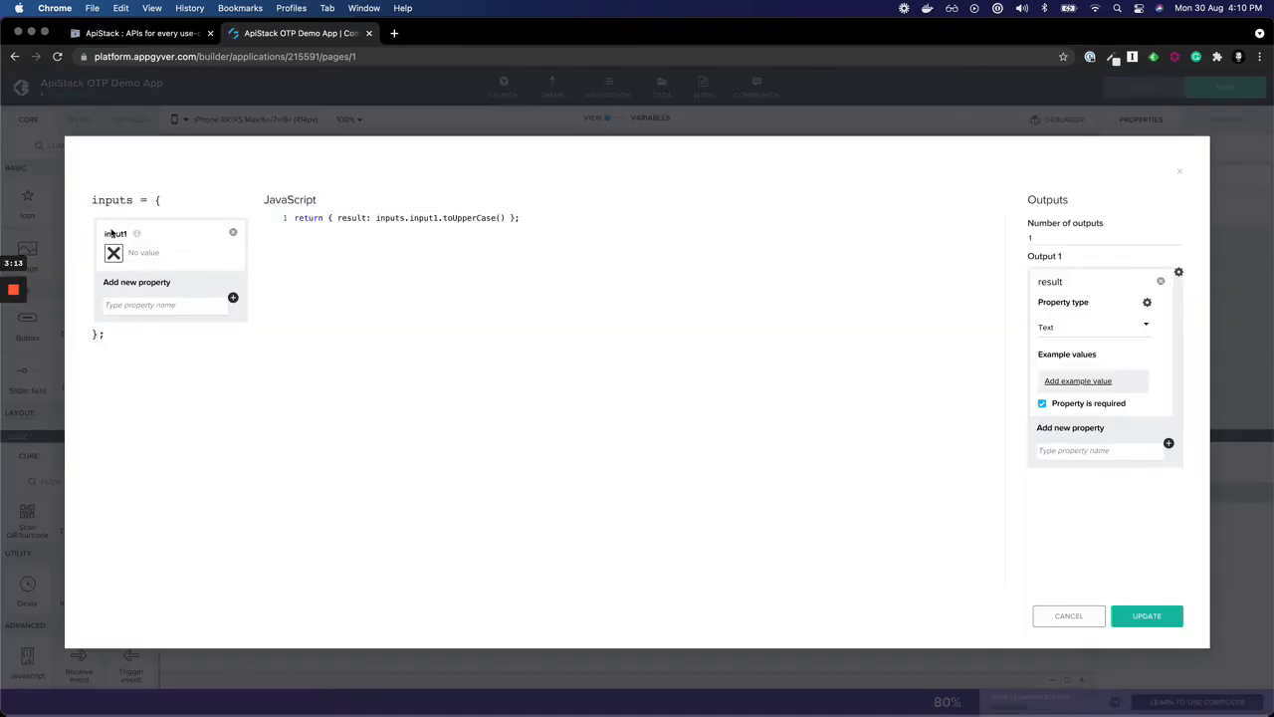
click(163, 305)
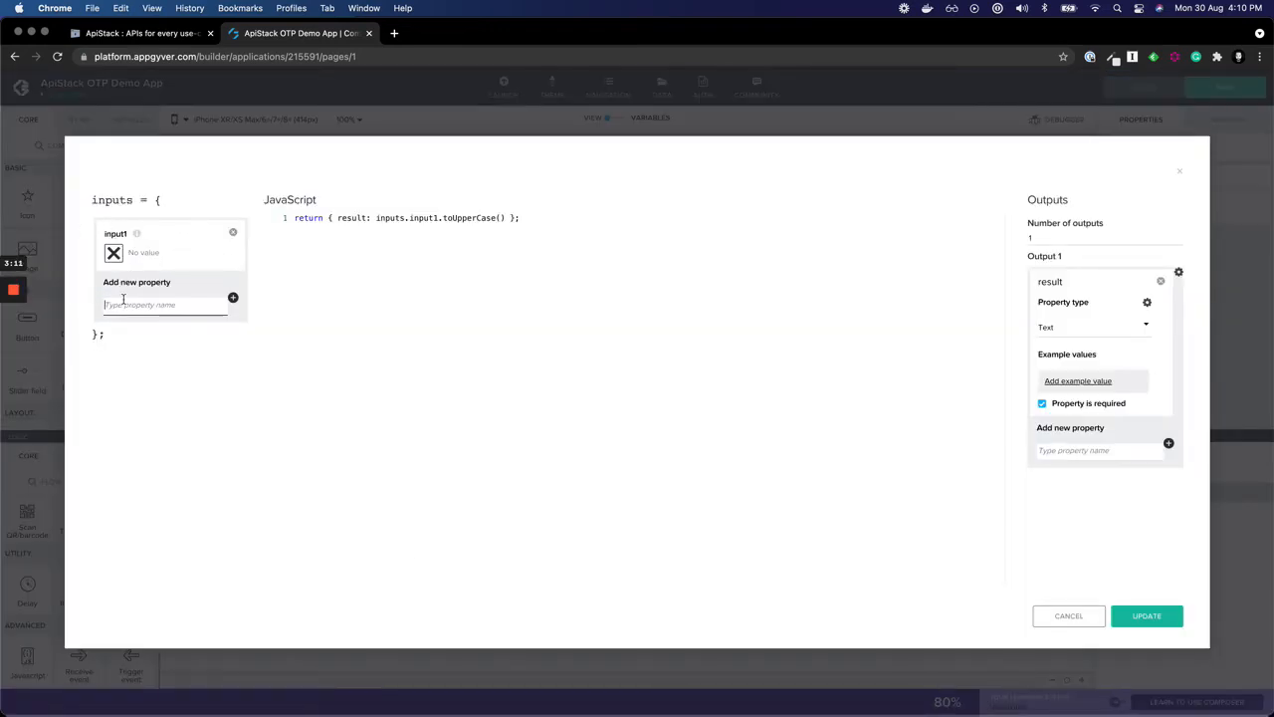
click(114, 251)
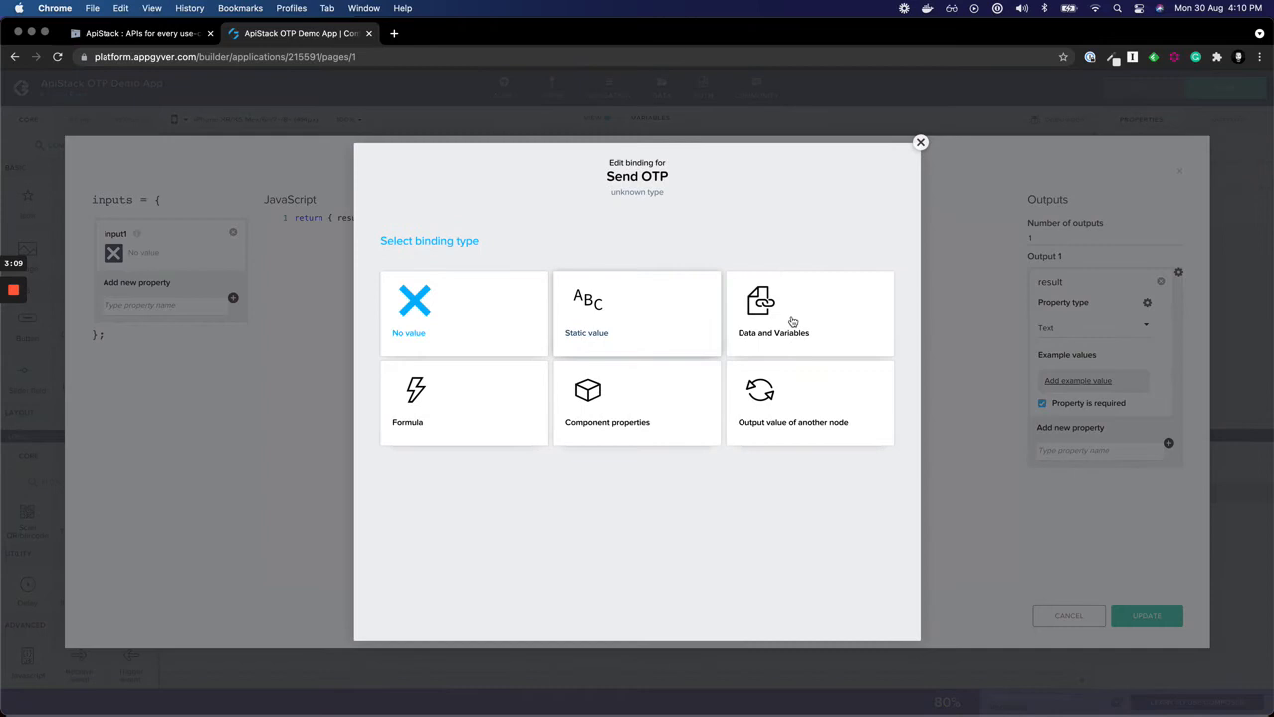
click(808, 313)
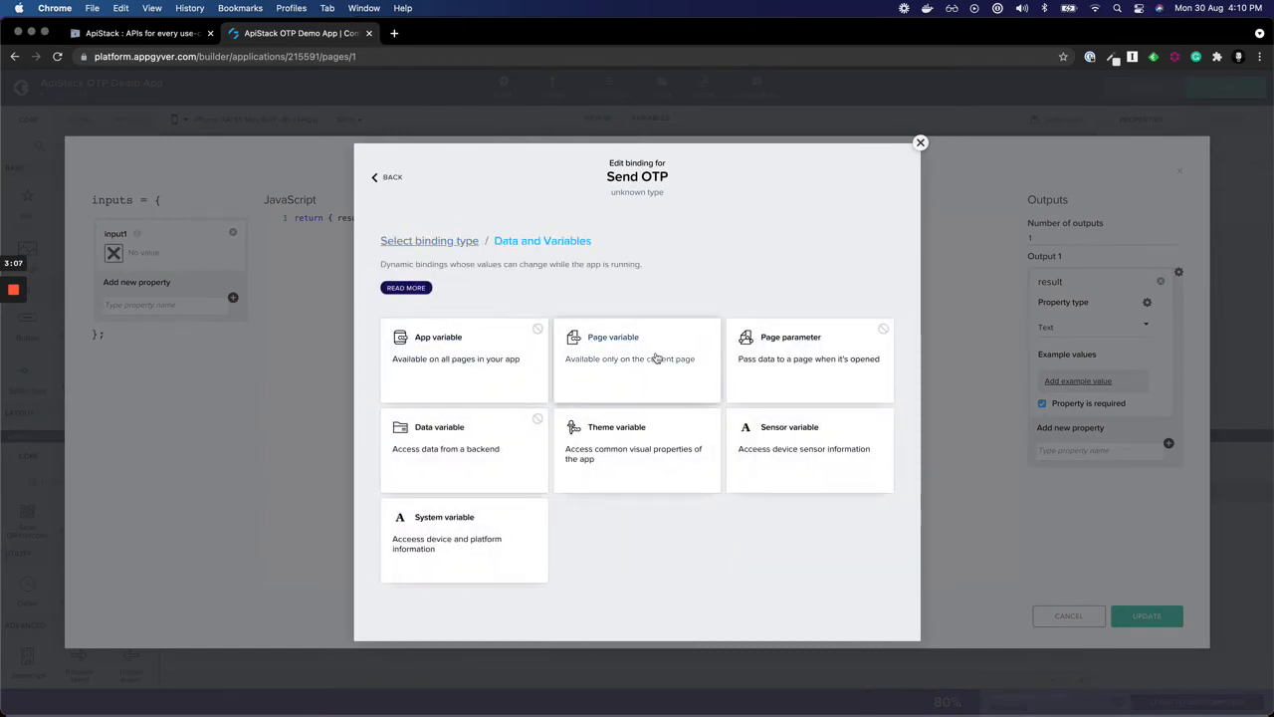
click(637, 354)
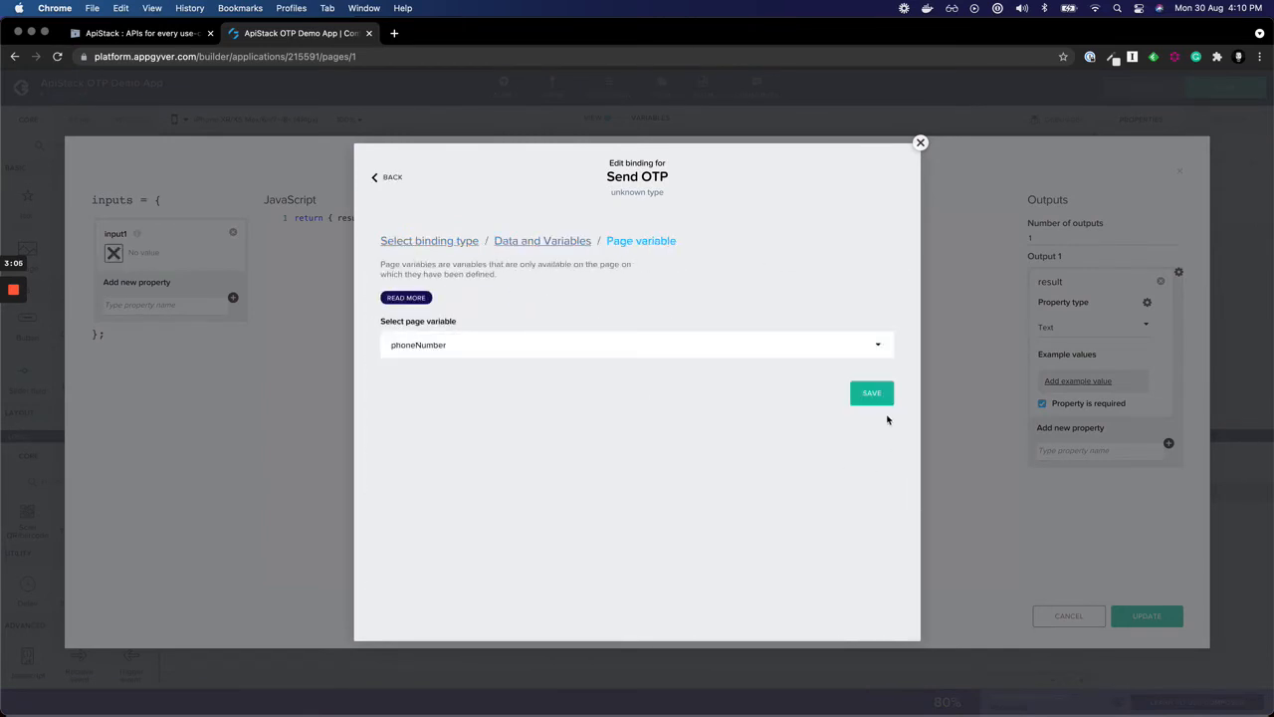
click(871, 393)
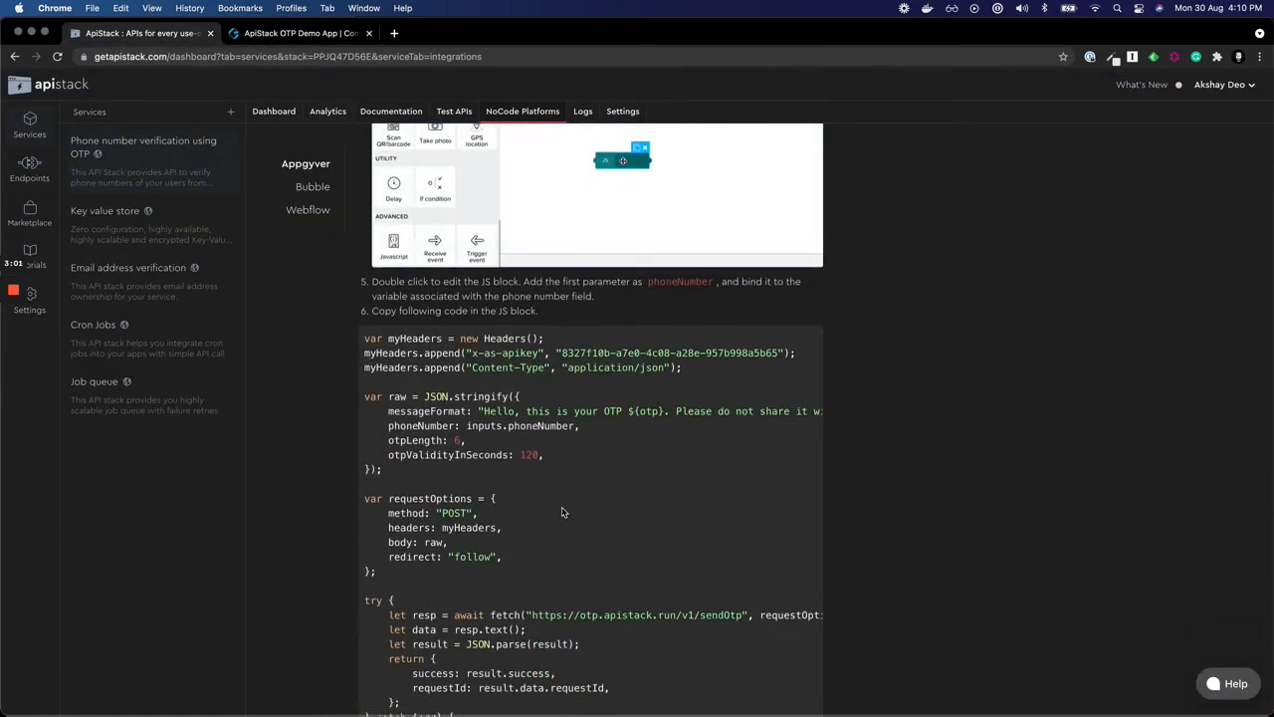
Copy the sendOtp sample code from ApiStack's AppGyver guide and look up the API key in Settings.
scroll(down, 3)
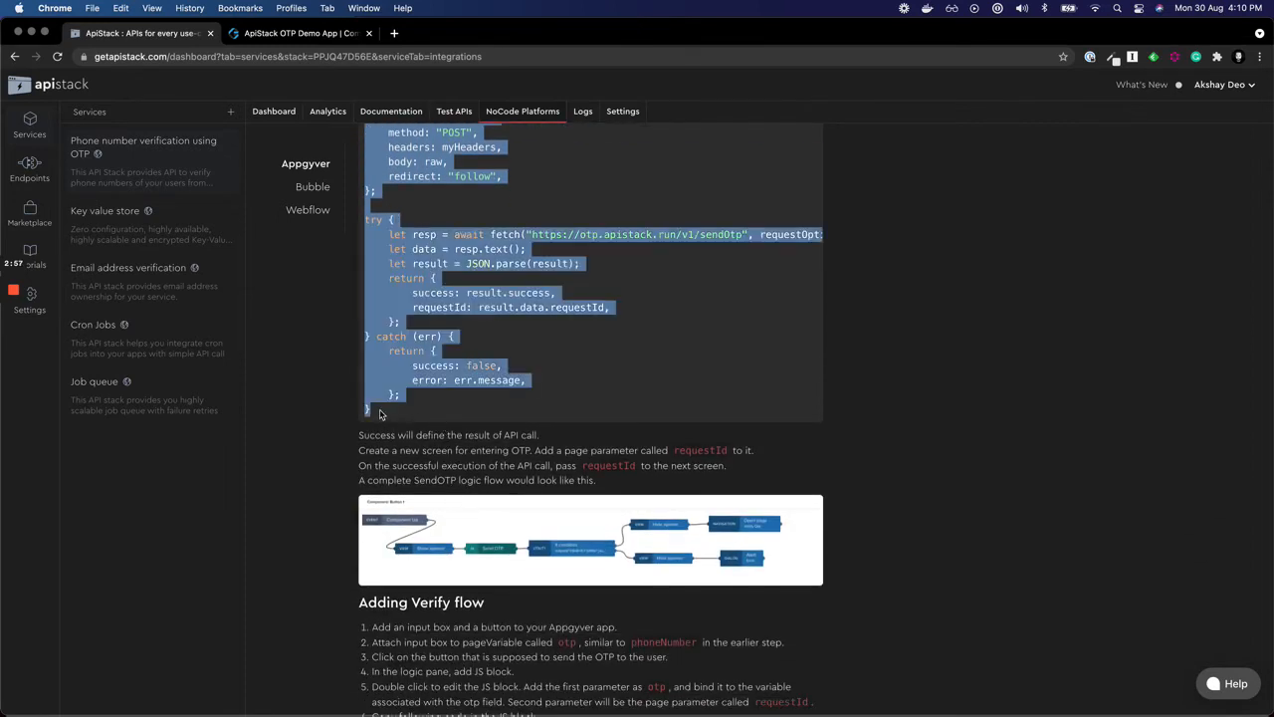
click(299, 32)
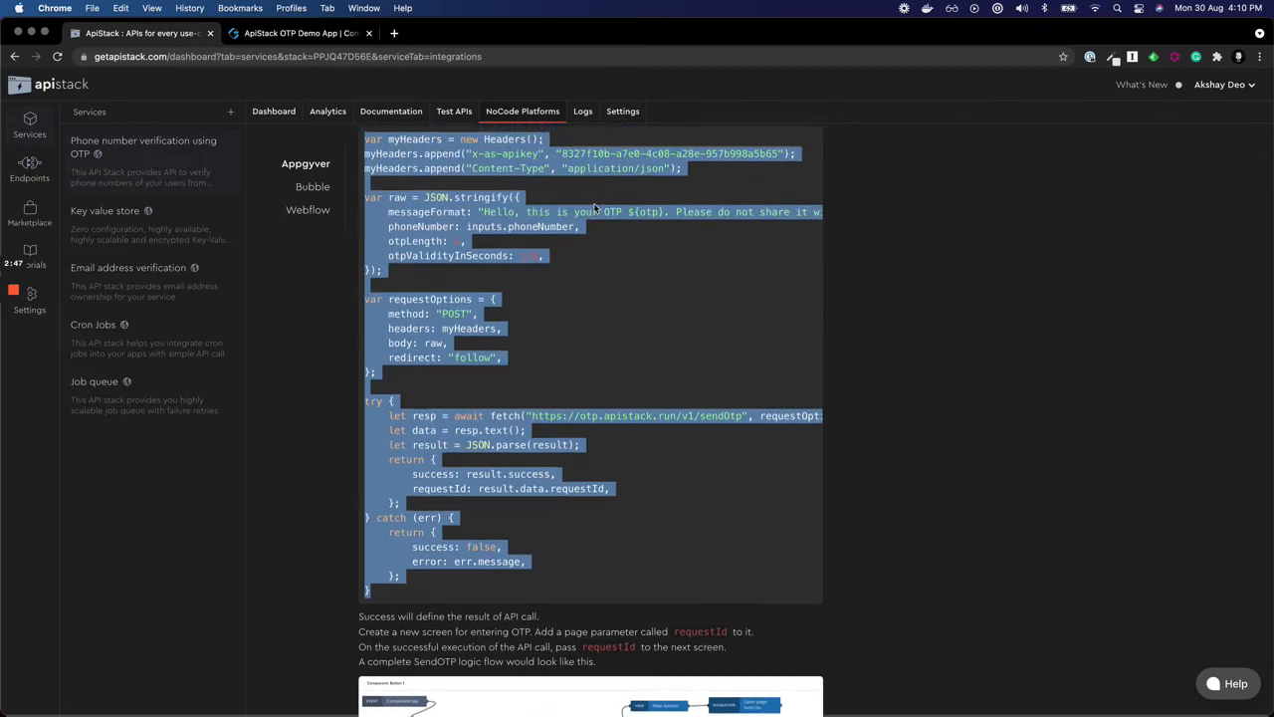
click(621, 111)
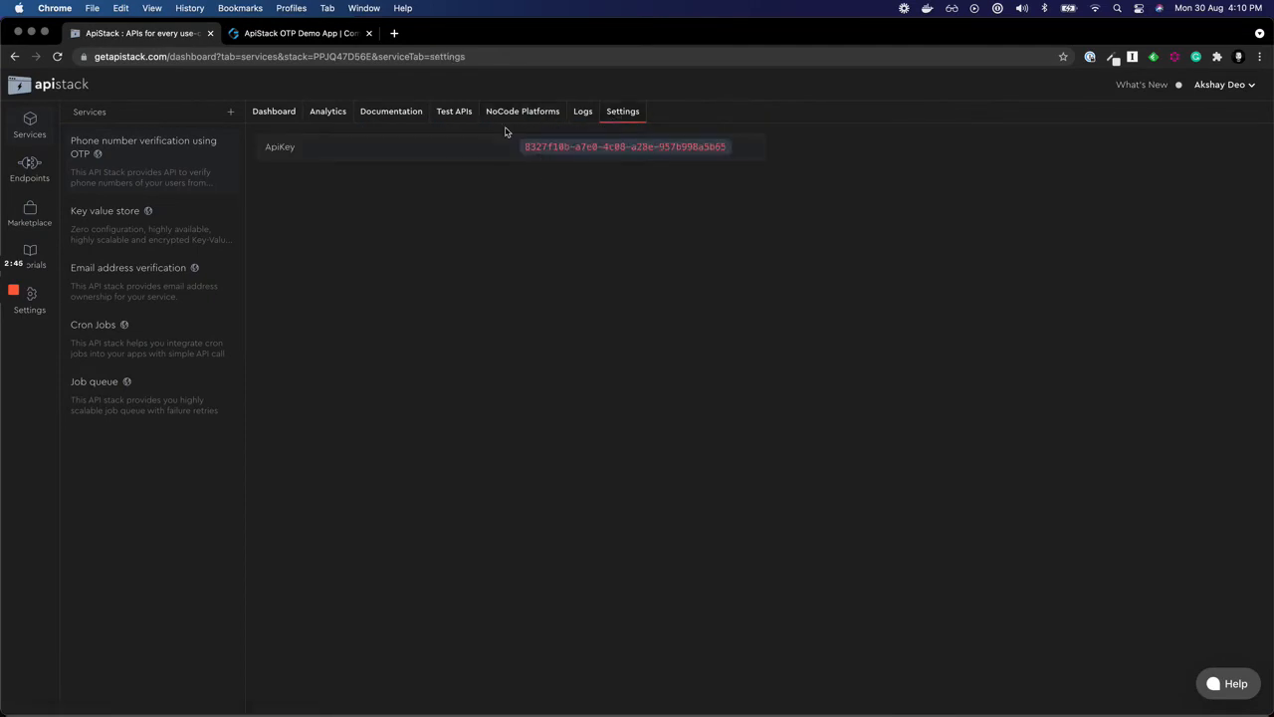
click(522, 112)
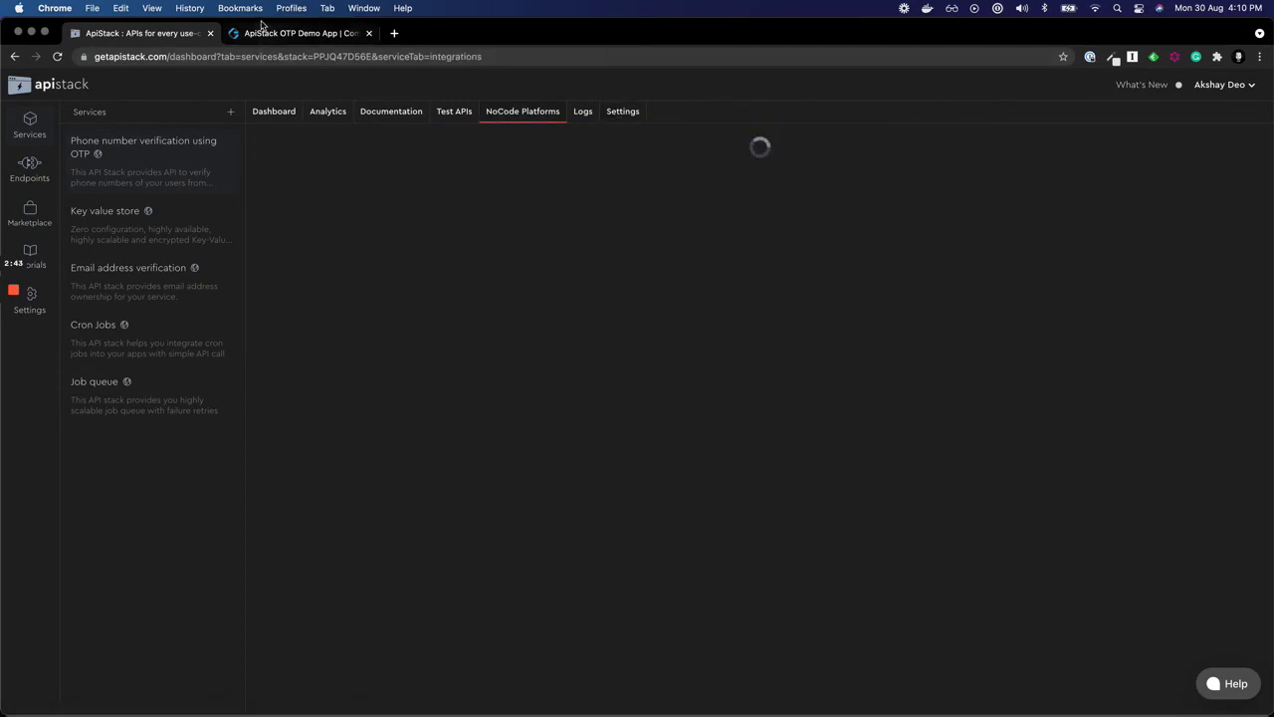
Paste the sendOtp code and define outputs success (True/false), requestId and error (Text), then update.
click(299, 32)
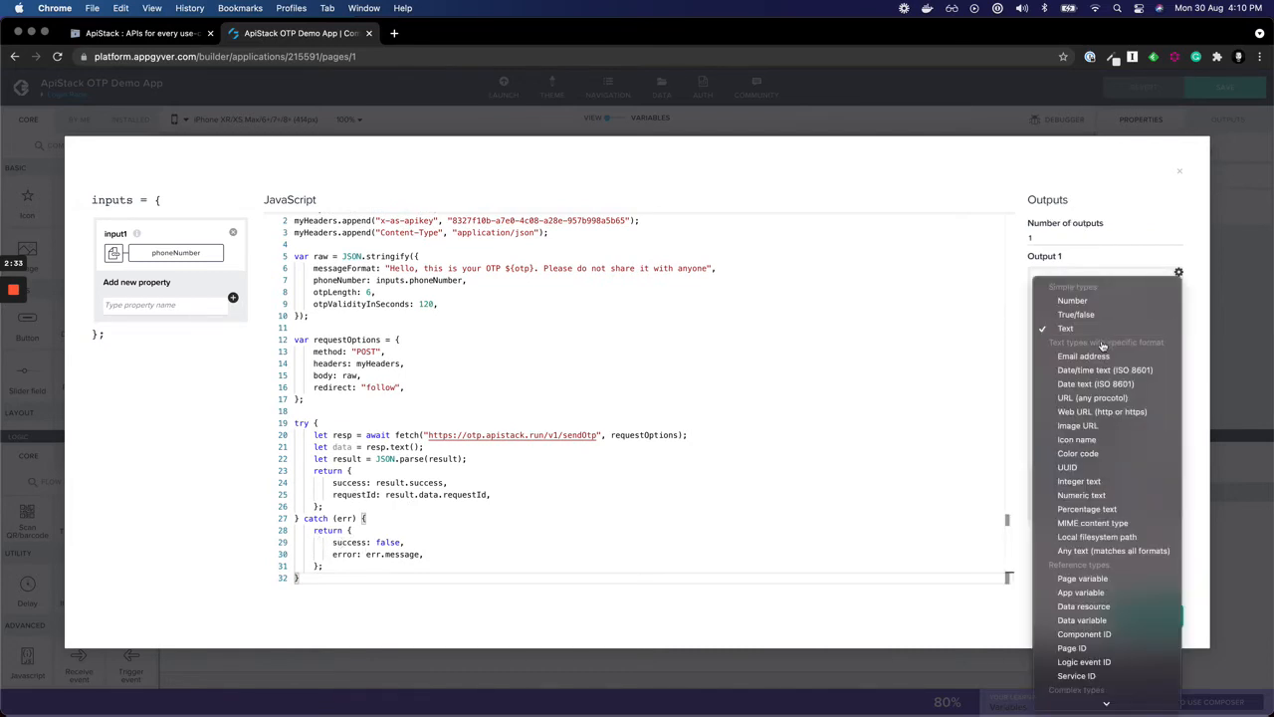
click(1075, 315)
text(requestId)
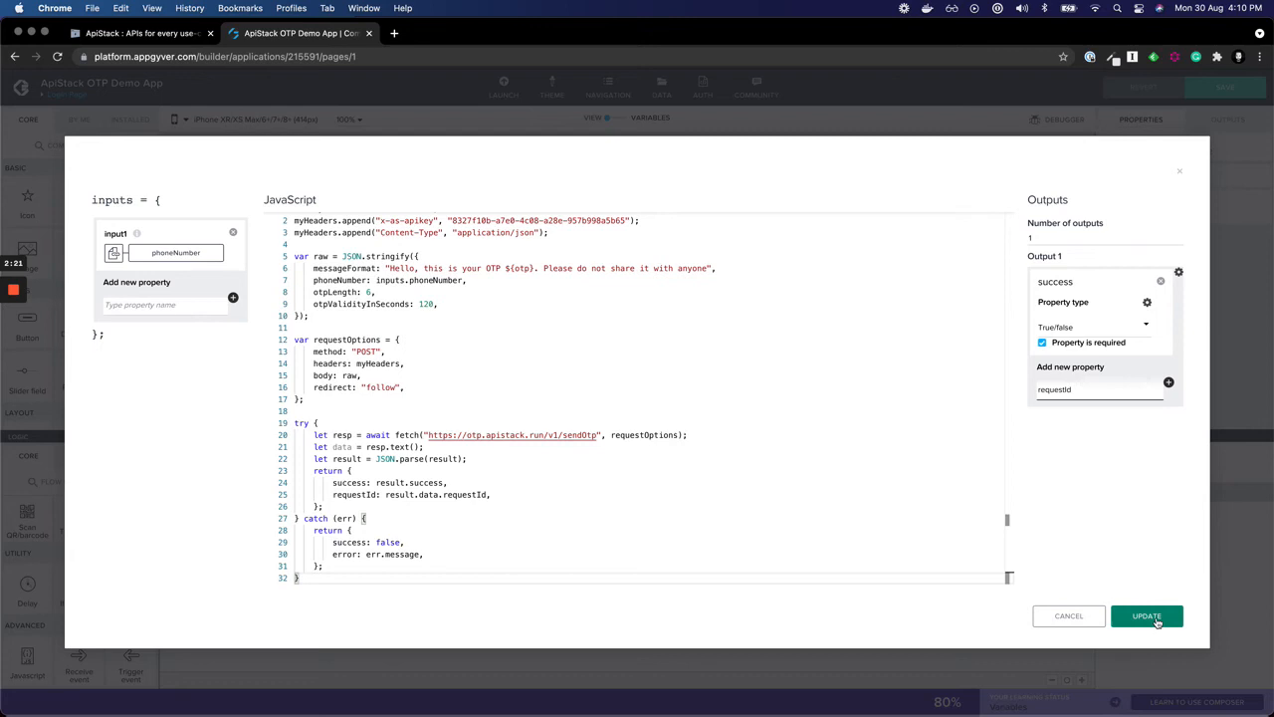
click(1147, 615)
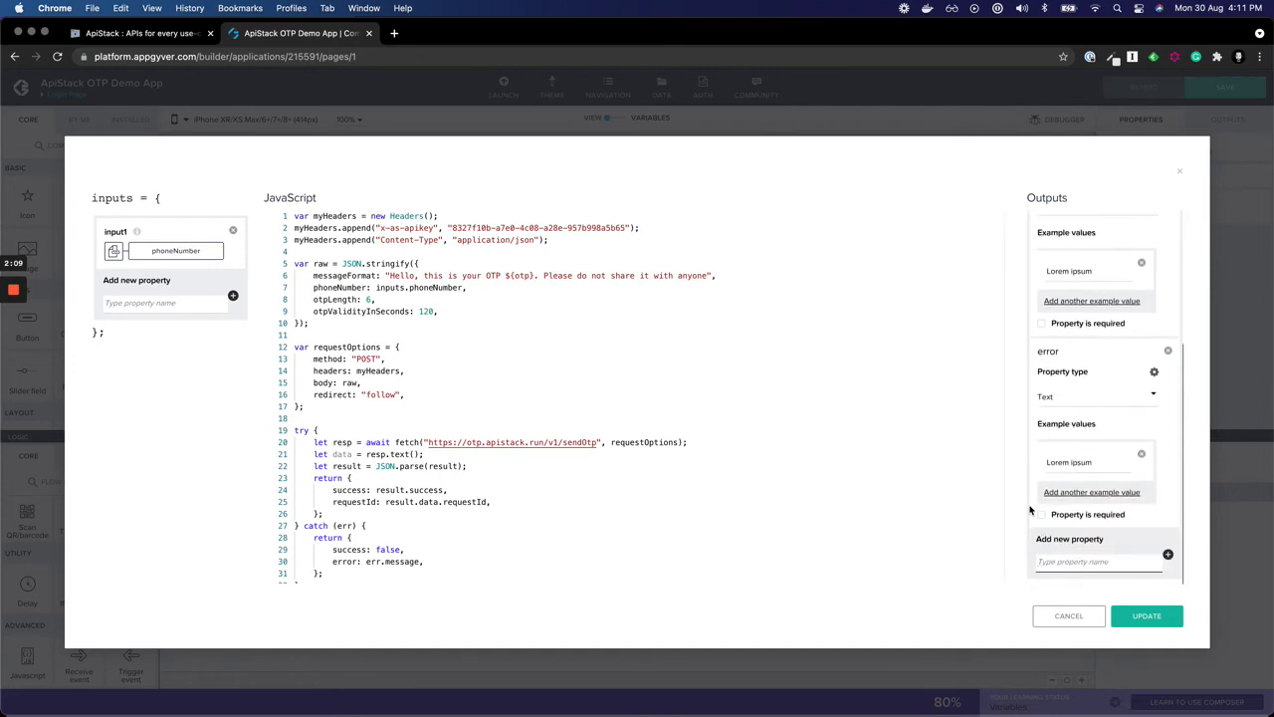
click(1146, 615)
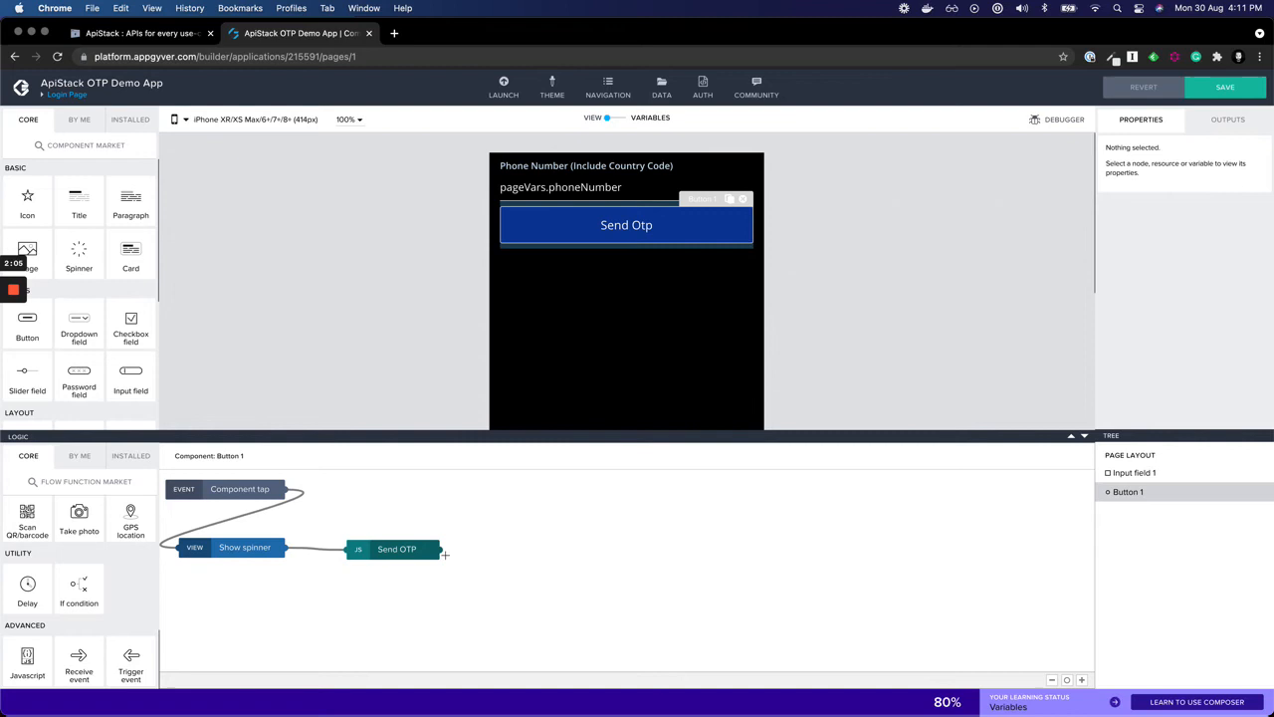
Add an If condition bound to outputs["Send OTP"].success with Hide spinner on both branches.
drag(80, 593, 594, 570)
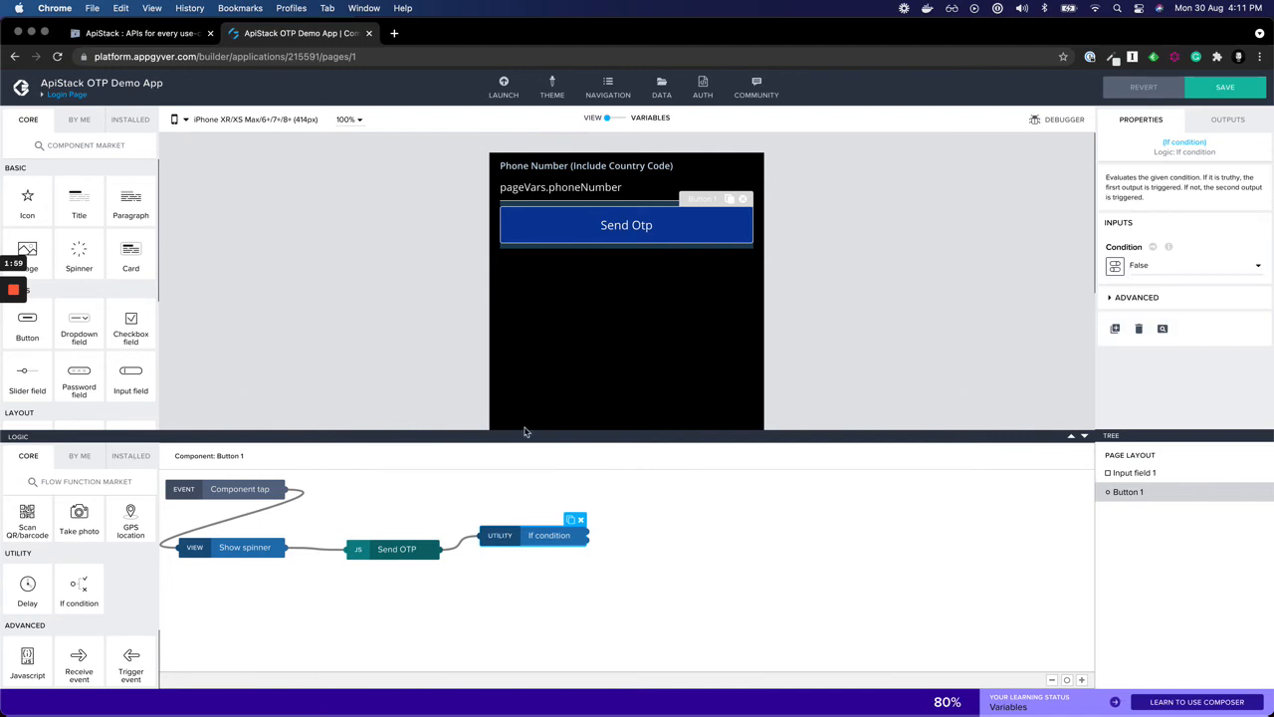
mouse_move(1105, 153)
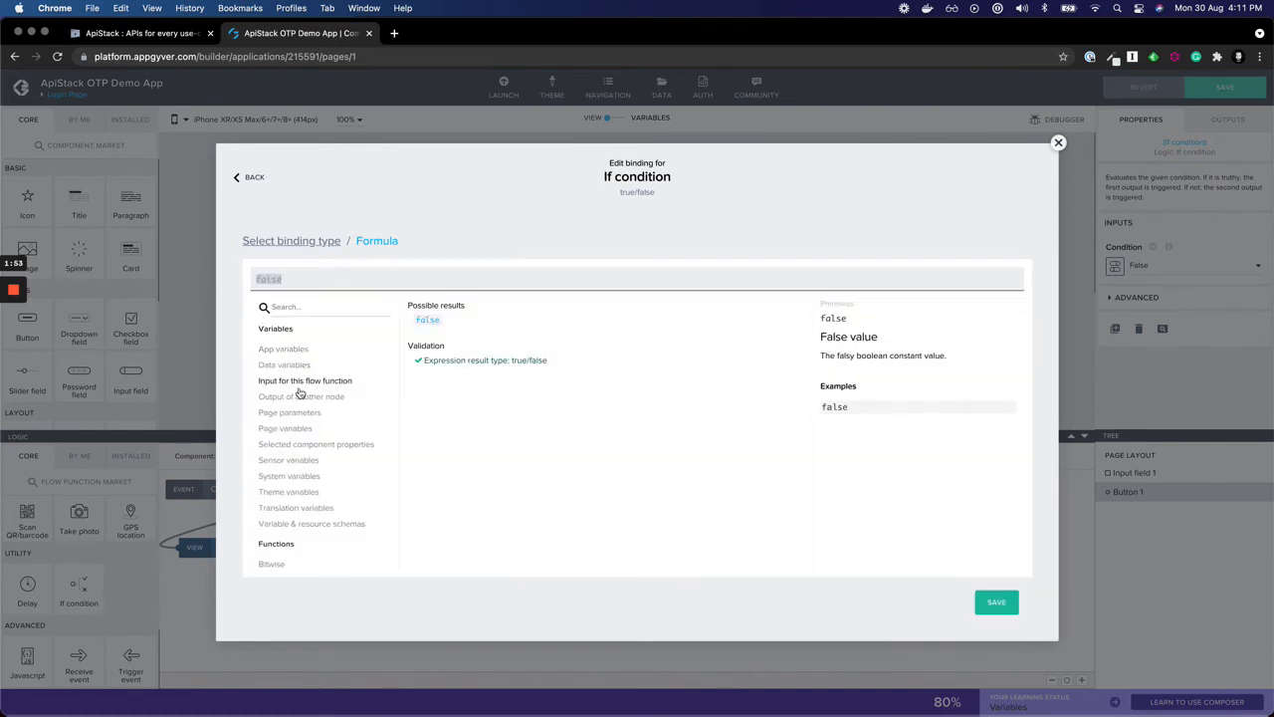
click(300, 396)
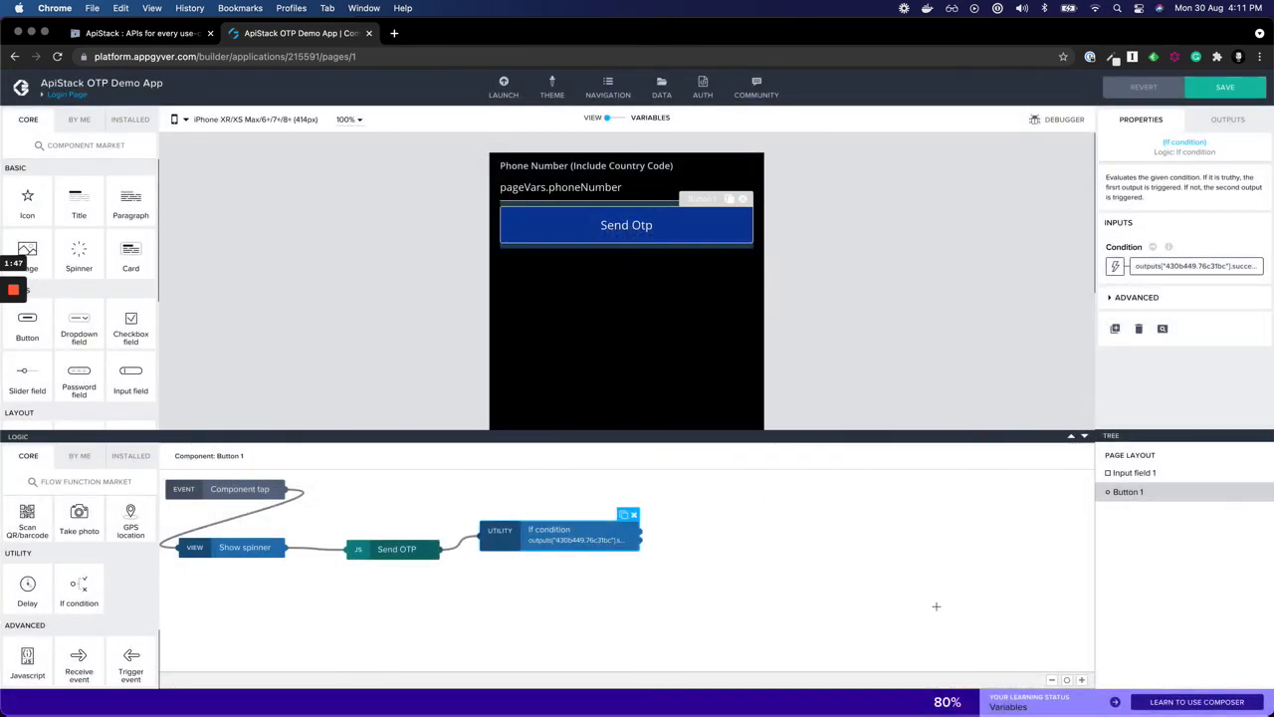
mouse_move(55, 603)
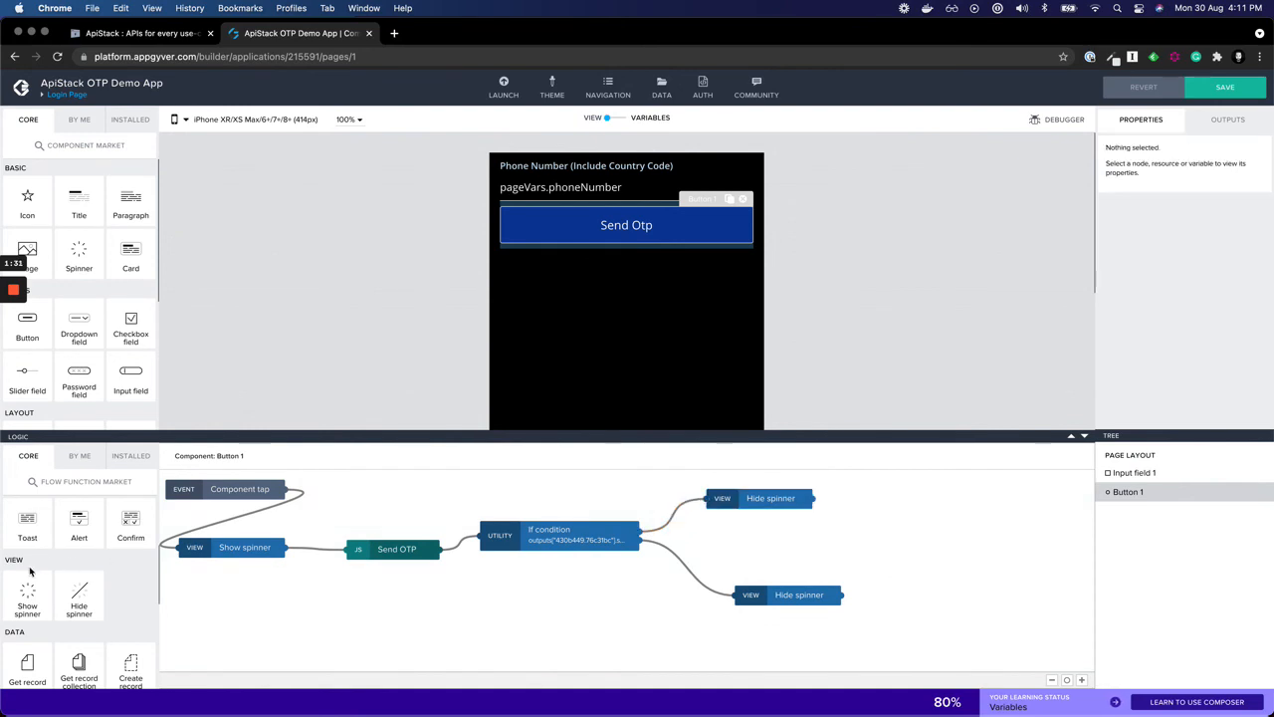
Open the Verify Otp page on success, binding its requestId parameter to outputs["Send OTP"].requestId.
scroll(down, 3)
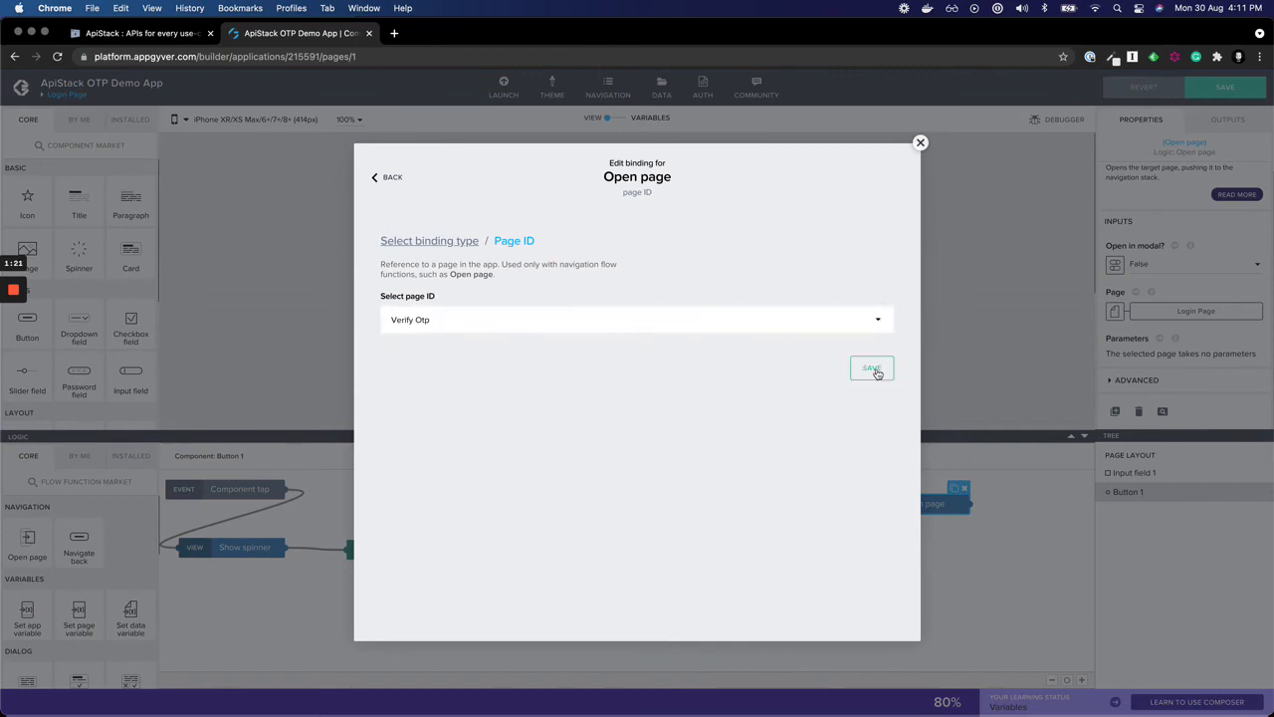
click(872, 368)
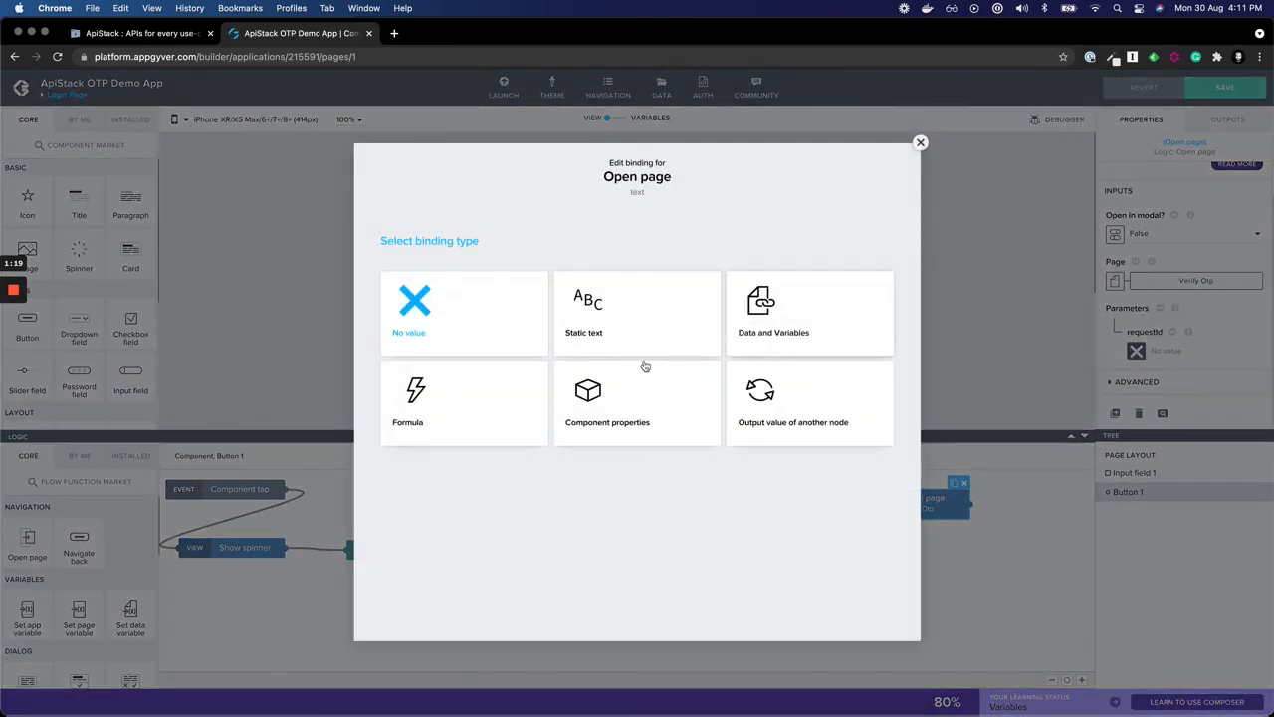
click(406, 402)
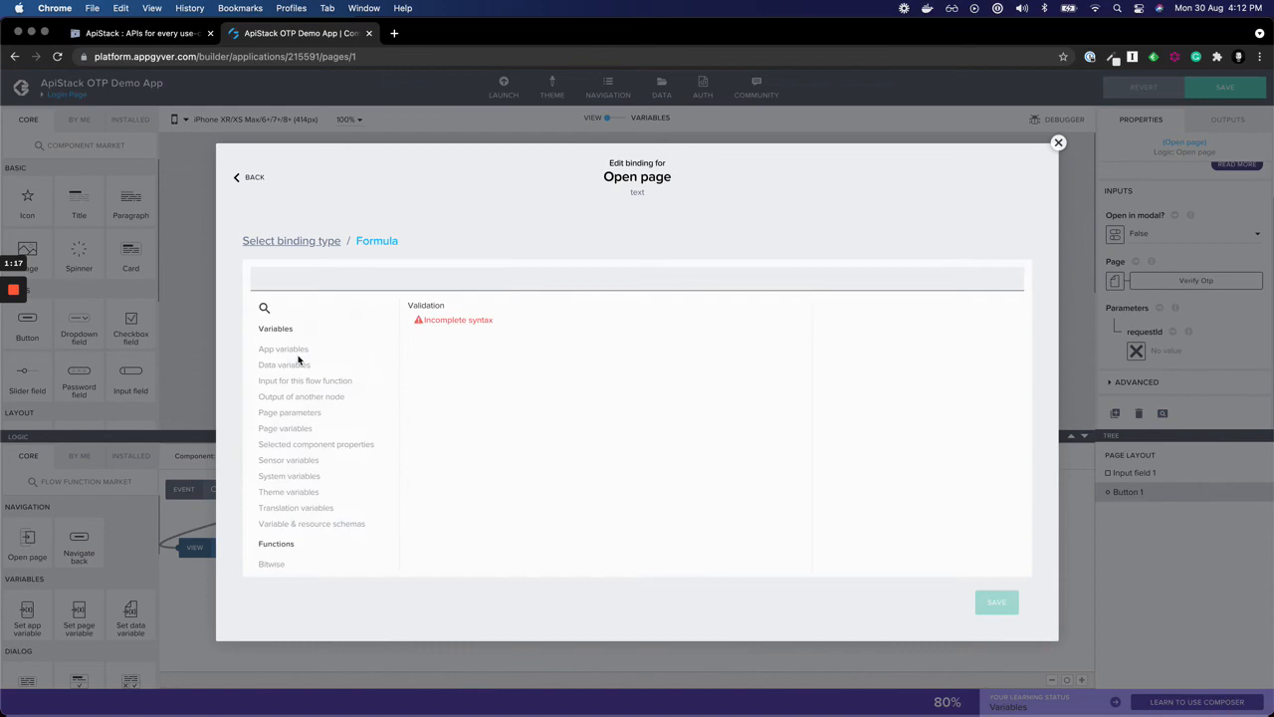
click(300, 396)
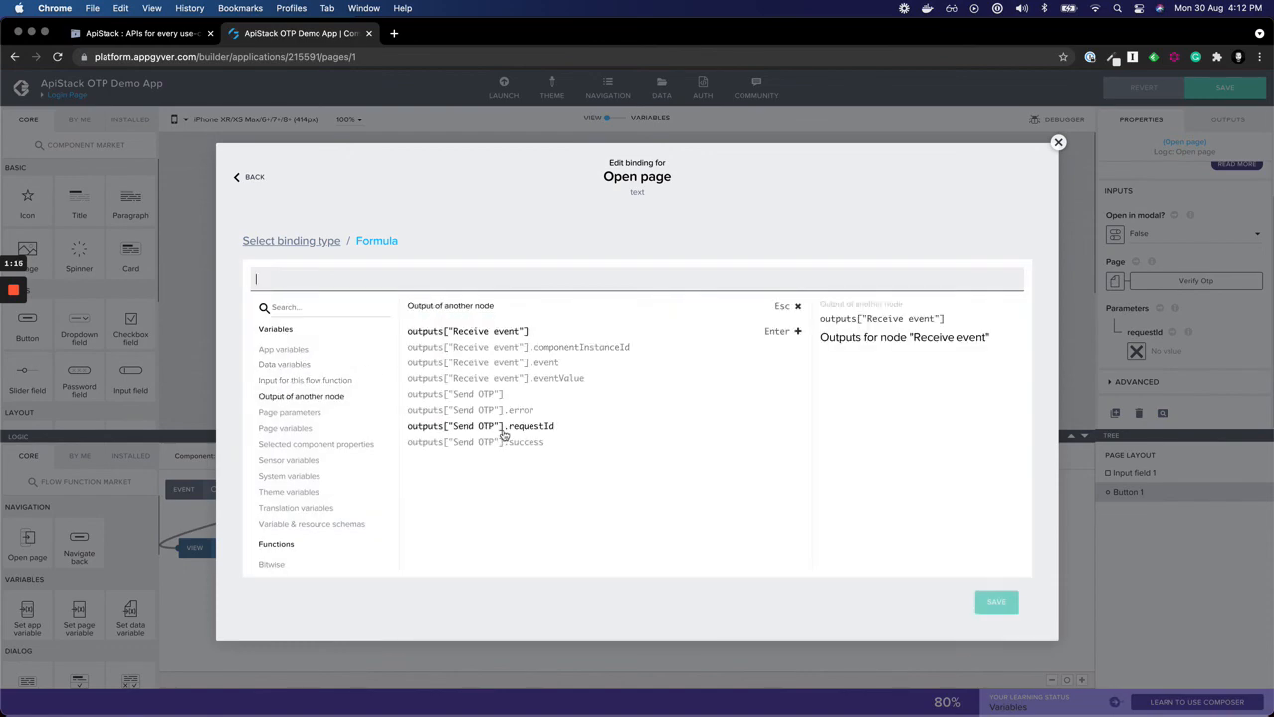
click(482, 426)
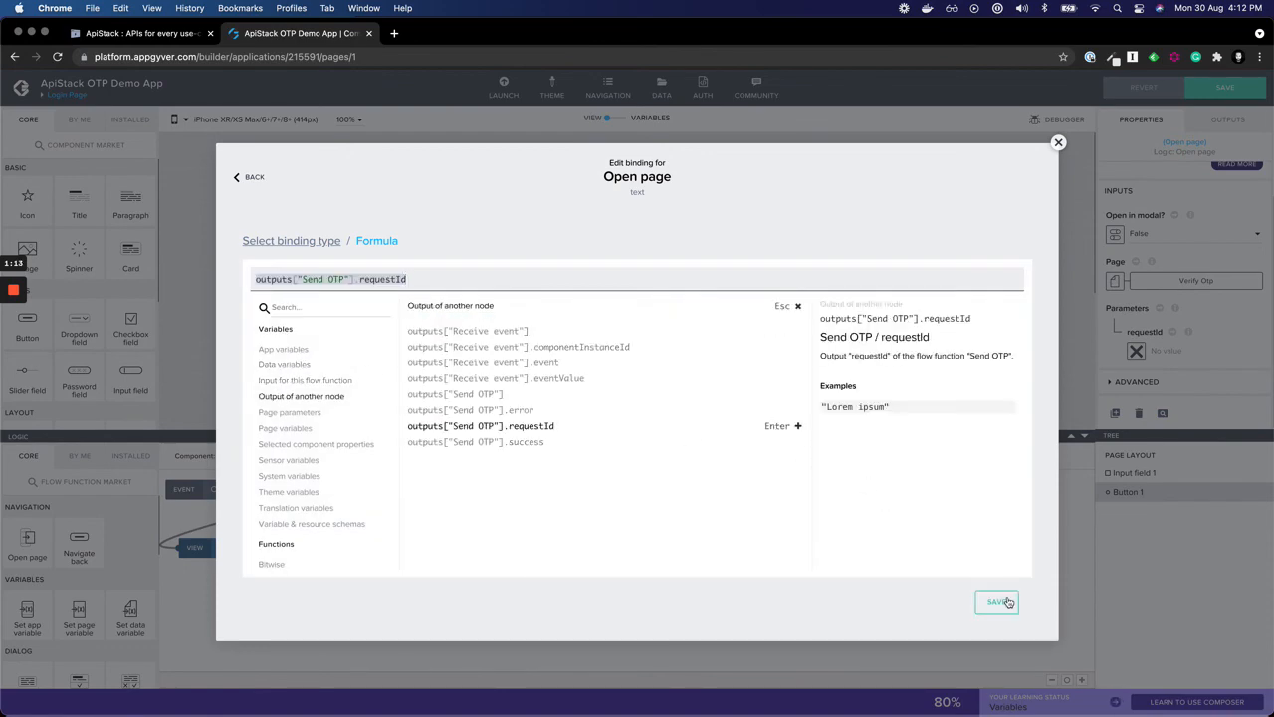
click(996, 601)
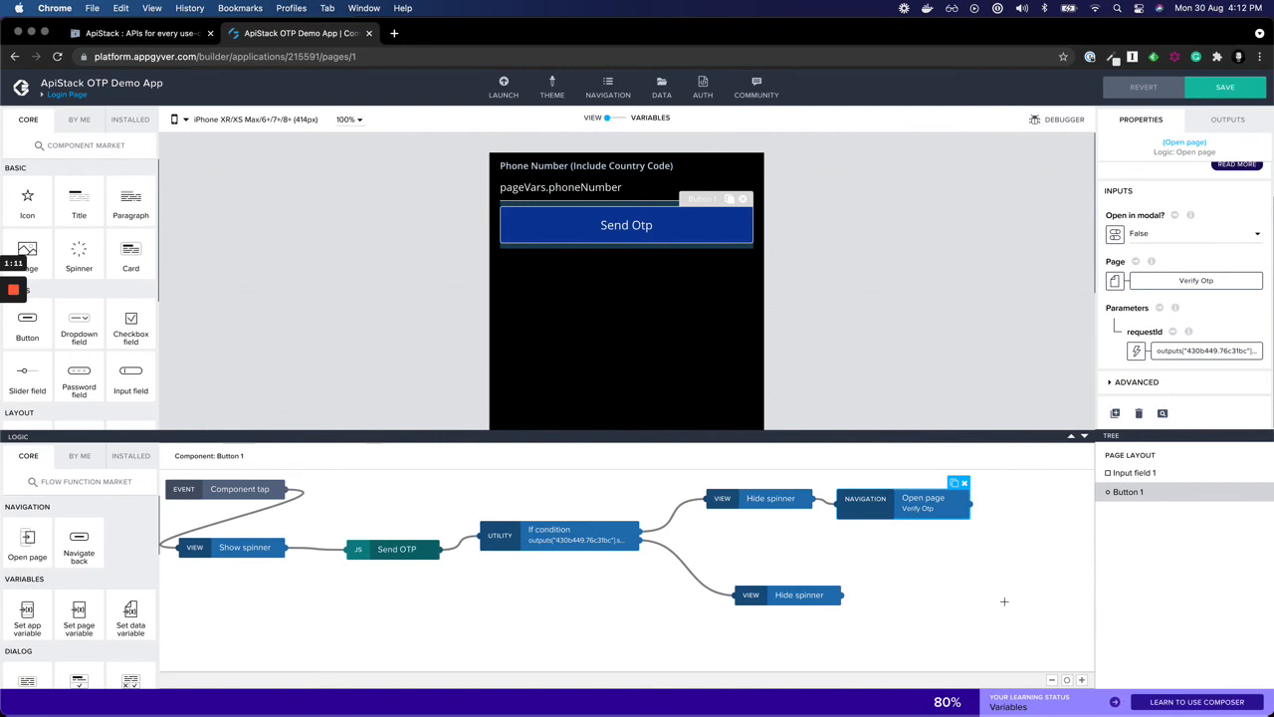